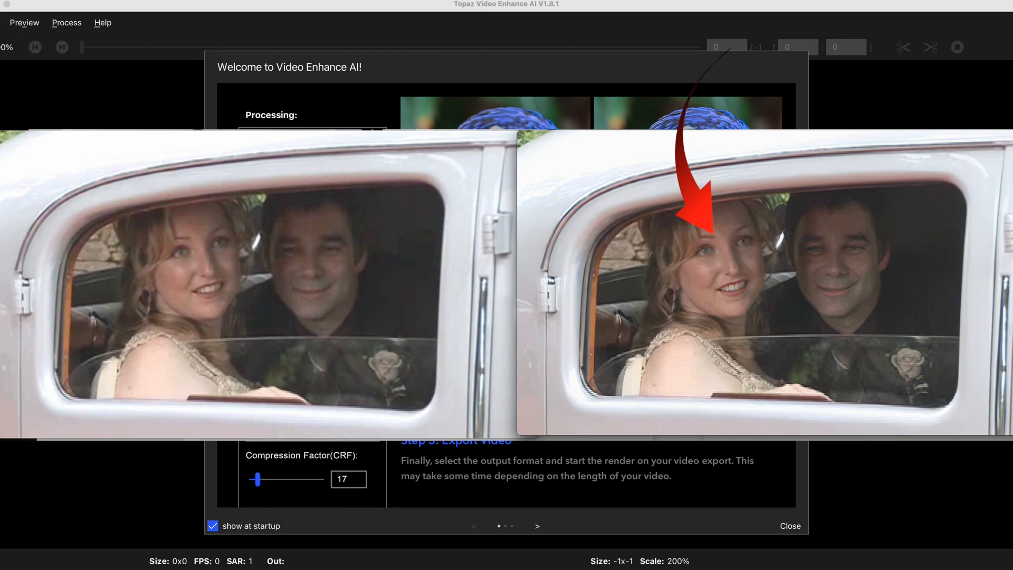
Page through the welcome guide to the batch and export page, then close it.
{"action": "left_click", "coordinate": [789, 526]}
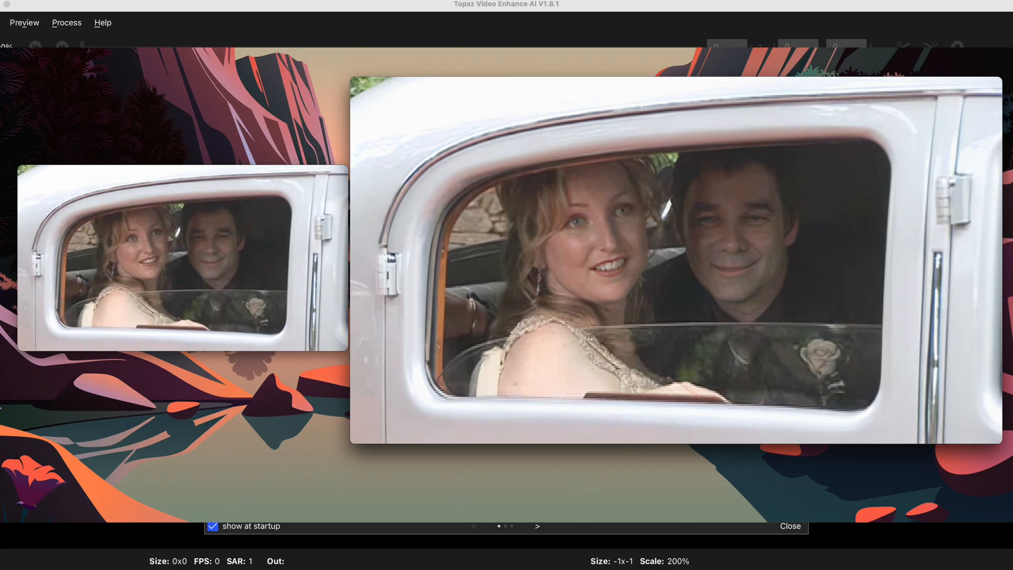
{"action": "left_click", "coordinate": [789, 526]}
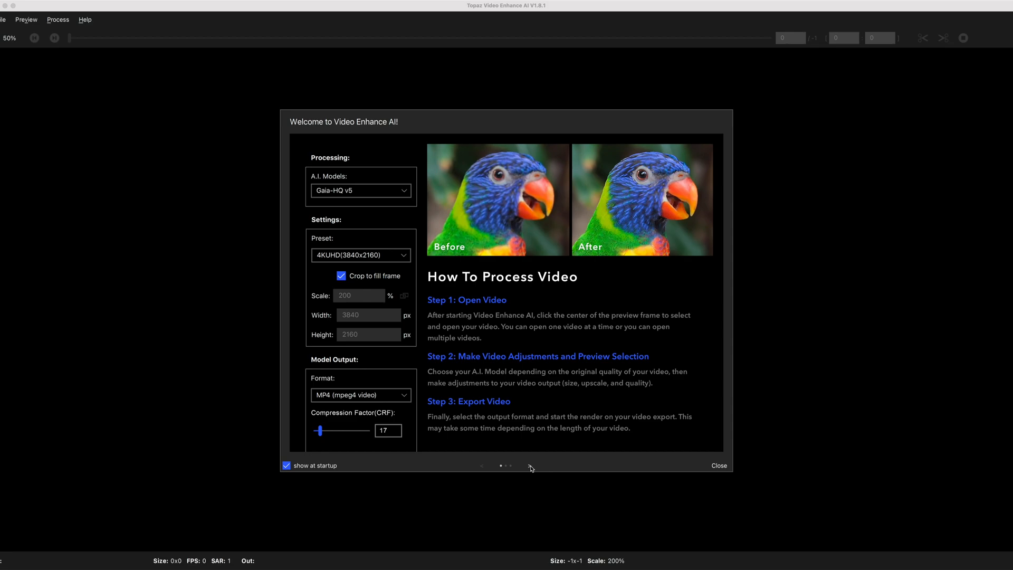
{"action": "left_click", "coordinate": [529, 465]}
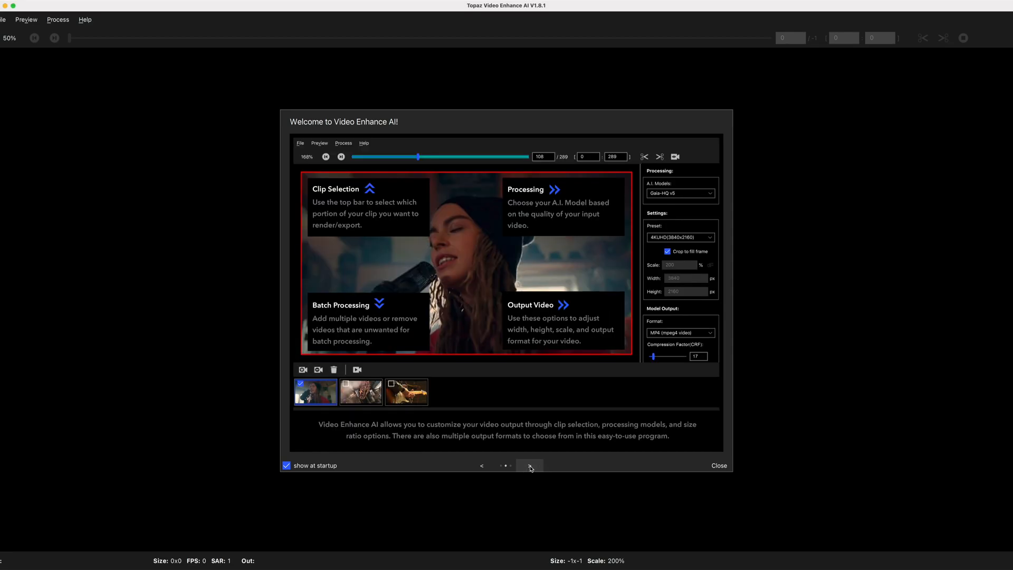
{"action": "left_click", "coordinate": [528, 465]}
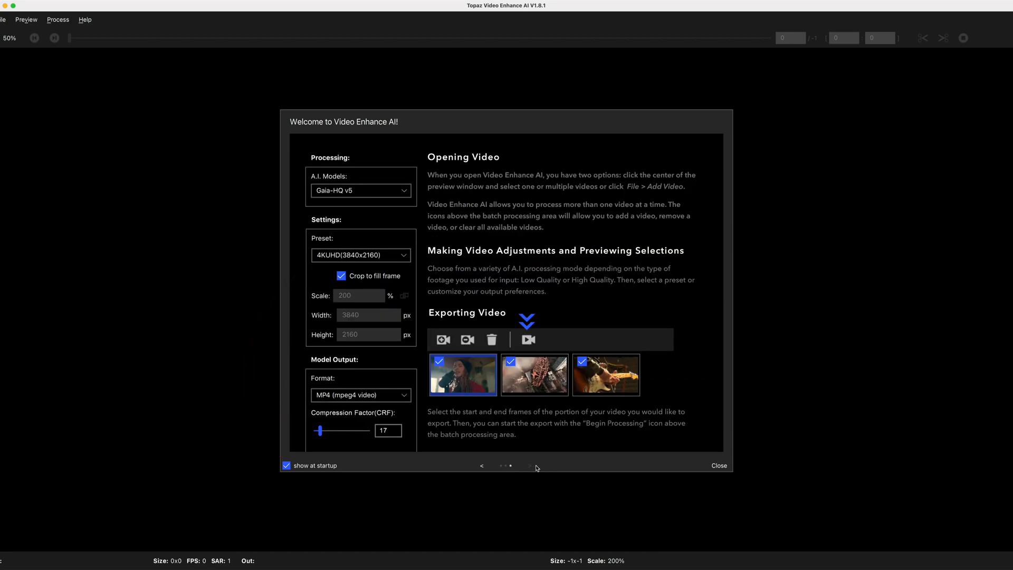
{"action": "mouse_move", "coordinate": [742, 470]}
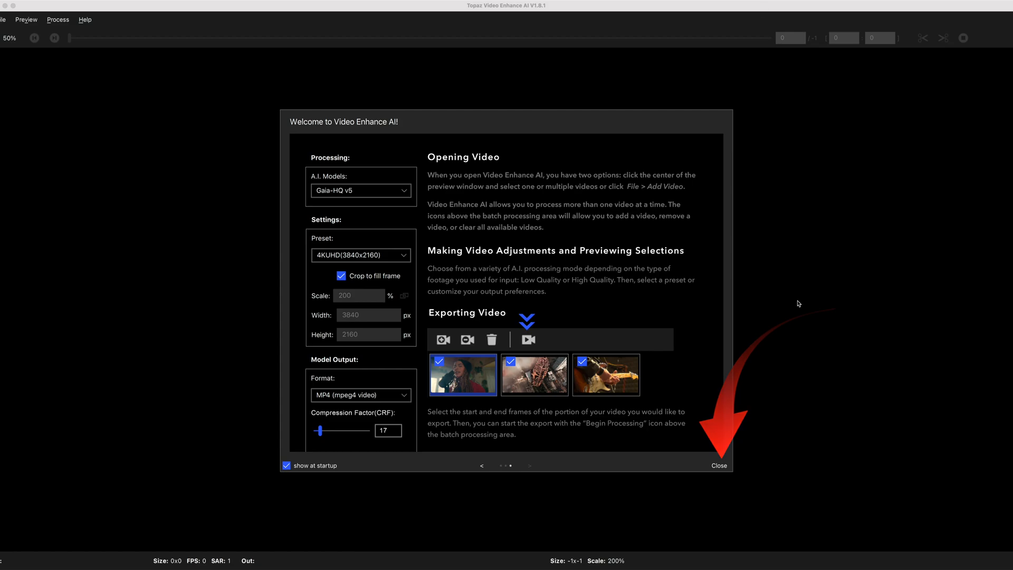
{"action": "left_click", "coordinate": [718, 465]}
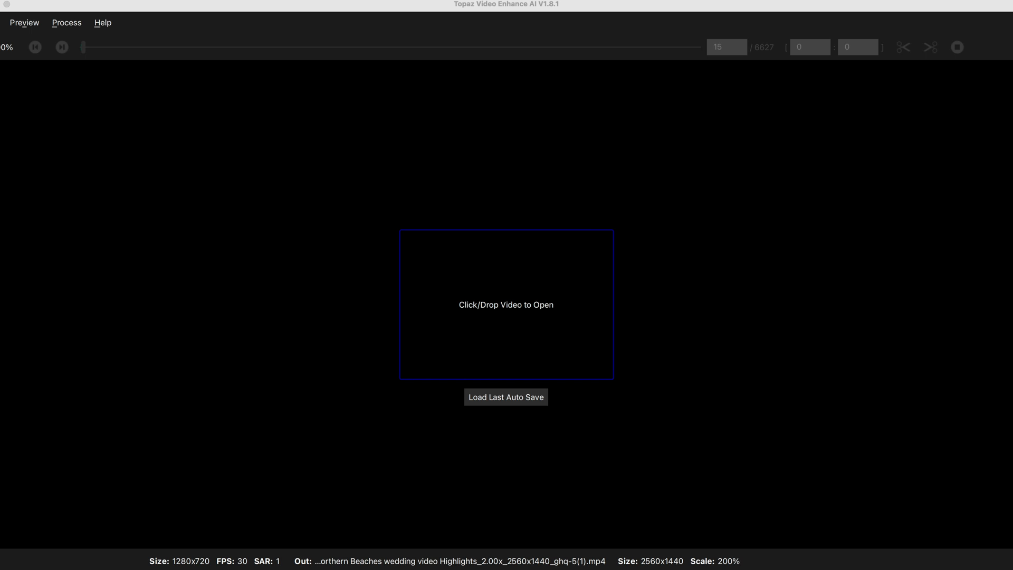
Load the Northern Beaches wedding highlights video and add its 4K 3840x2160 version to the batch list.
{"action": "left_click", "coordinate": [506, 304]}
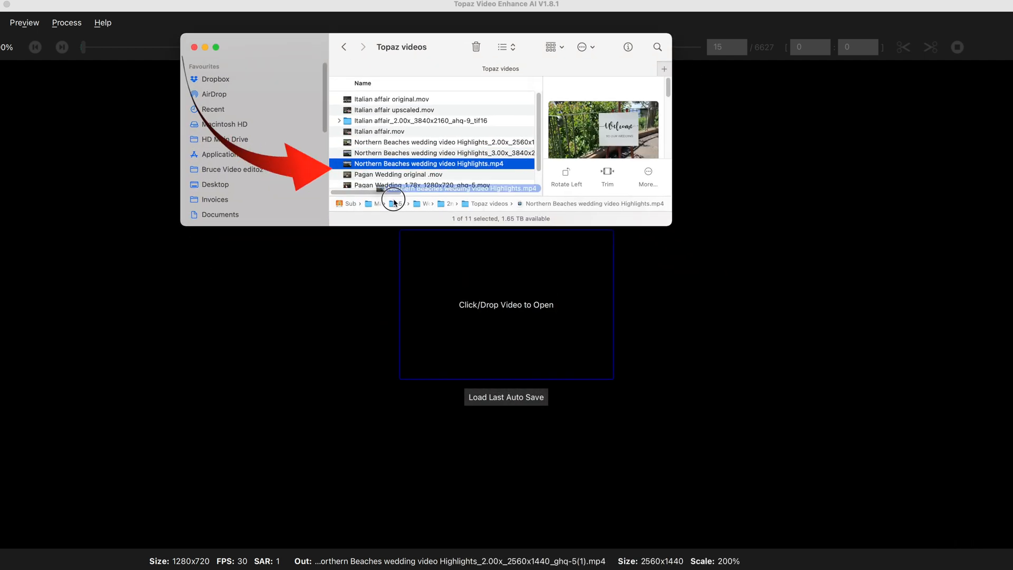
{"action": "double_click", "coordinate": [431, 164]}
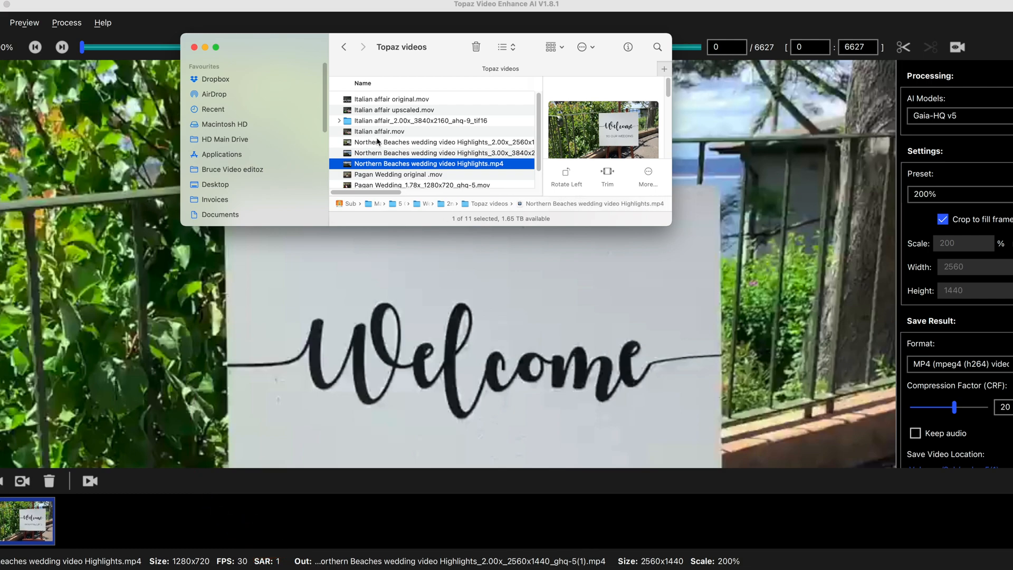
{"action": "left_click", "coordinate": [444, 152]}
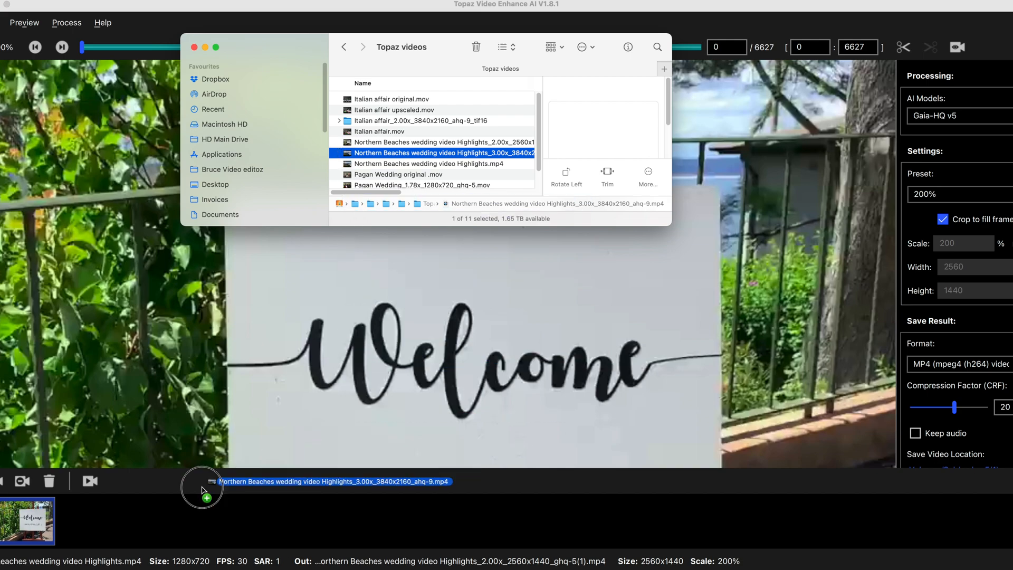
{"action": "left_click_drag", "start_coordinate": [202, 489], "coordinate": [137, 517]}
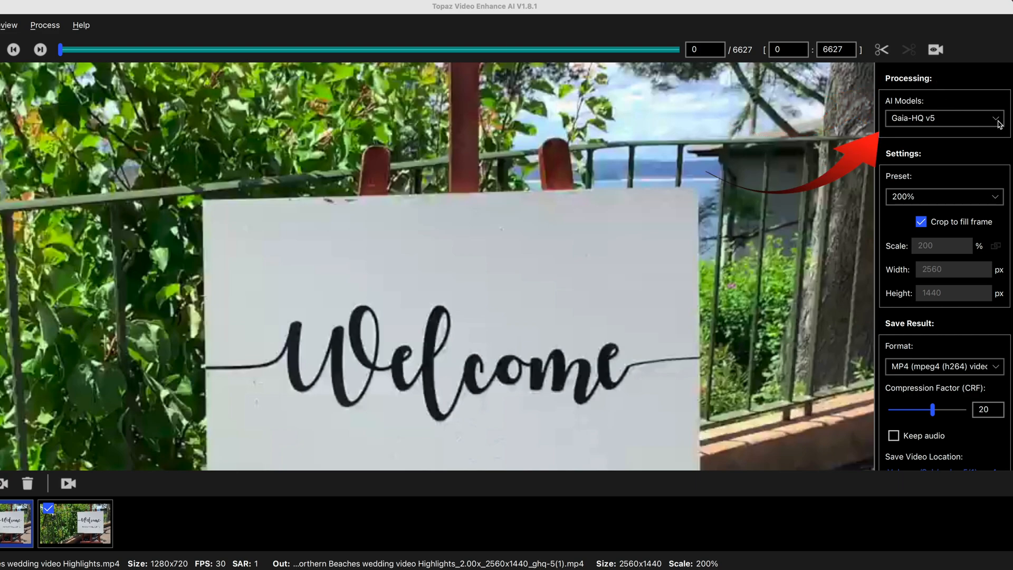
Browse the AI model list and choose Theia-Fidelity v4 for the wedding clip.
{"action": "left_click", "coordinate": [943, 118]}
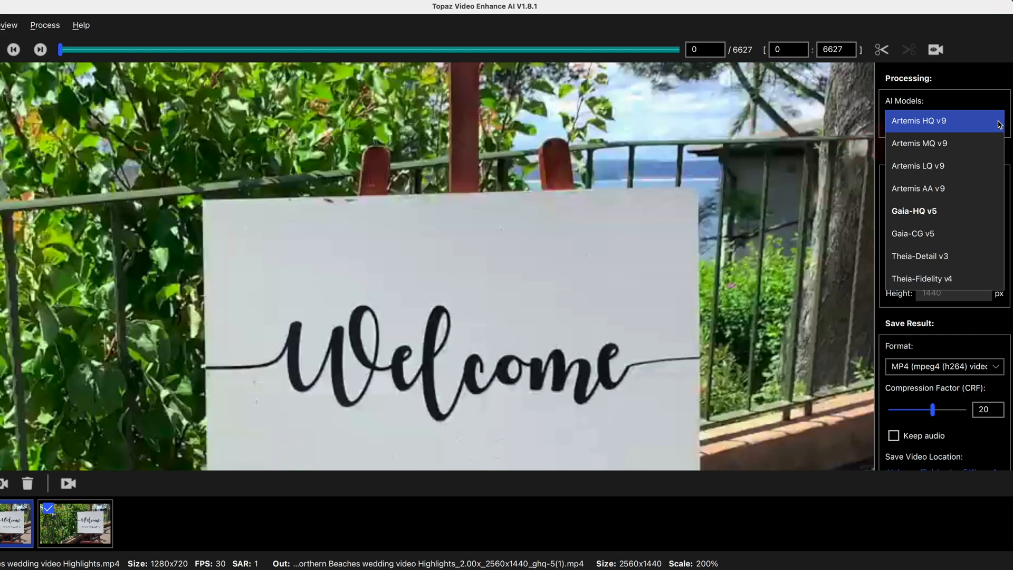
{"action": "mouse_move", "coordinate": [936, 165]}
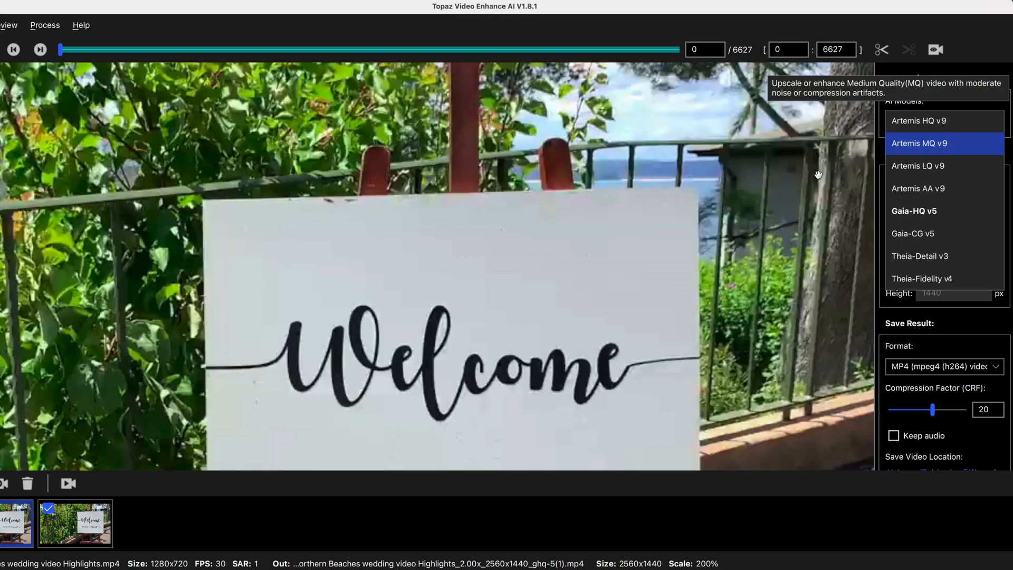
{"action": "mouse_move", "coordinate": [843, 210]}
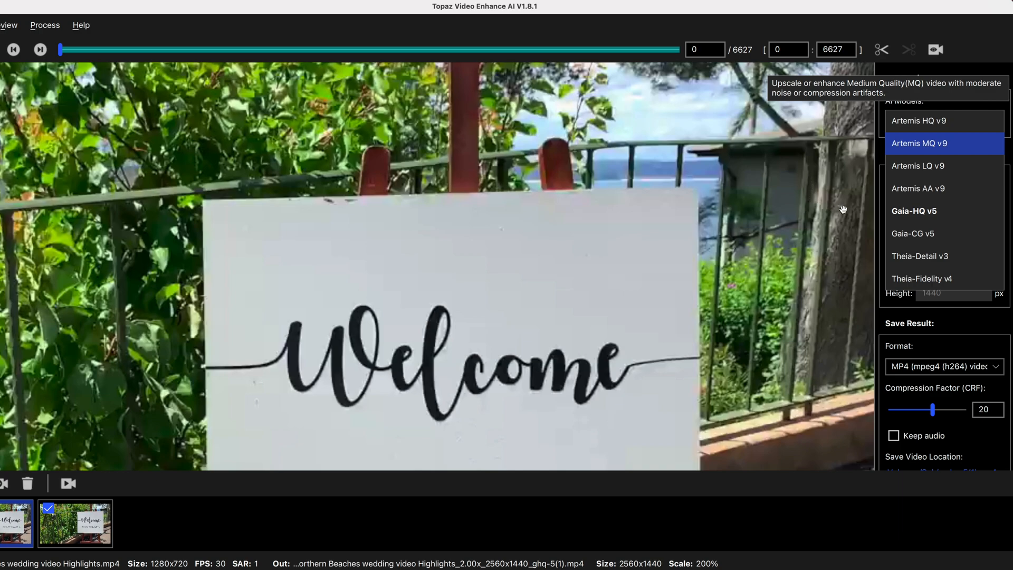
{"action": "mouse_move", "coordinate": [133, 526]}
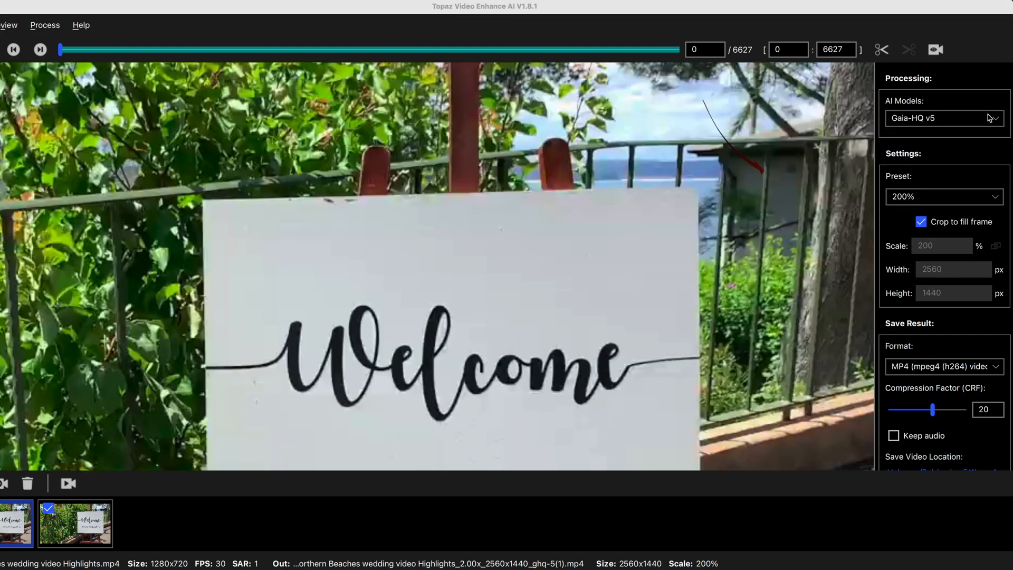
{"action": "left_click", "coordinate": [942, 118]}
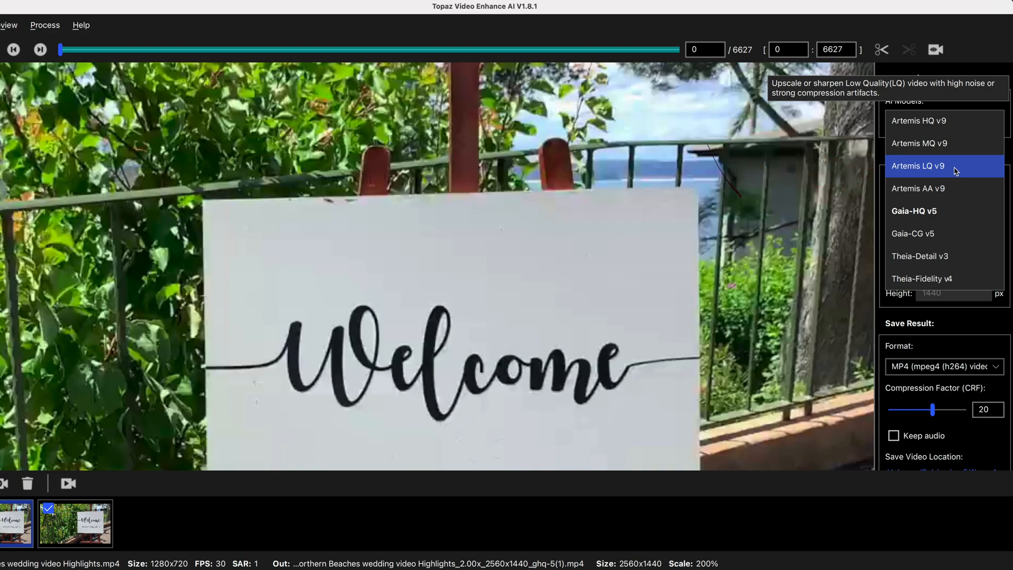
{"action": "left_click", "coordinate": [943, 211]}
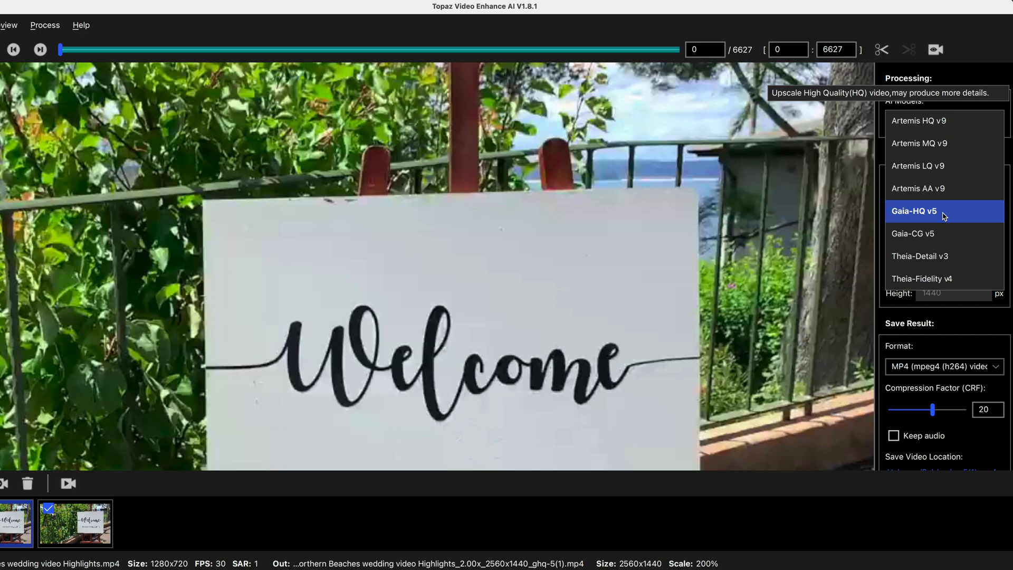
{"action": "left_click", "coordinate": [943, 256]}
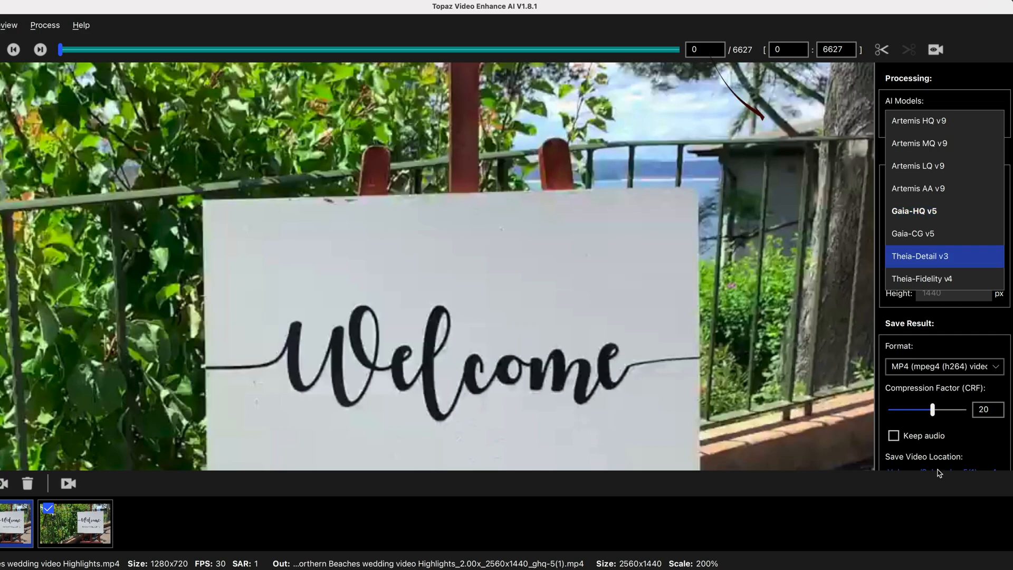
{"action": "left_click", "coordinate": [918, 255]}
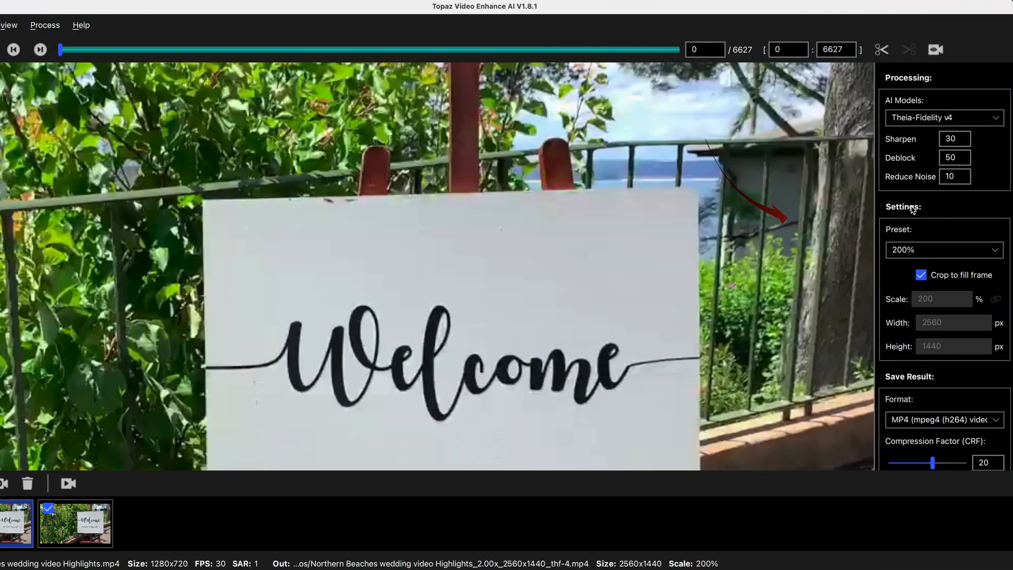
Choose the 100% (Denoise/DeBlock) output preset, keeping 1280×720 output.
{"action": "left_click", "coordinate": [943, 250]}
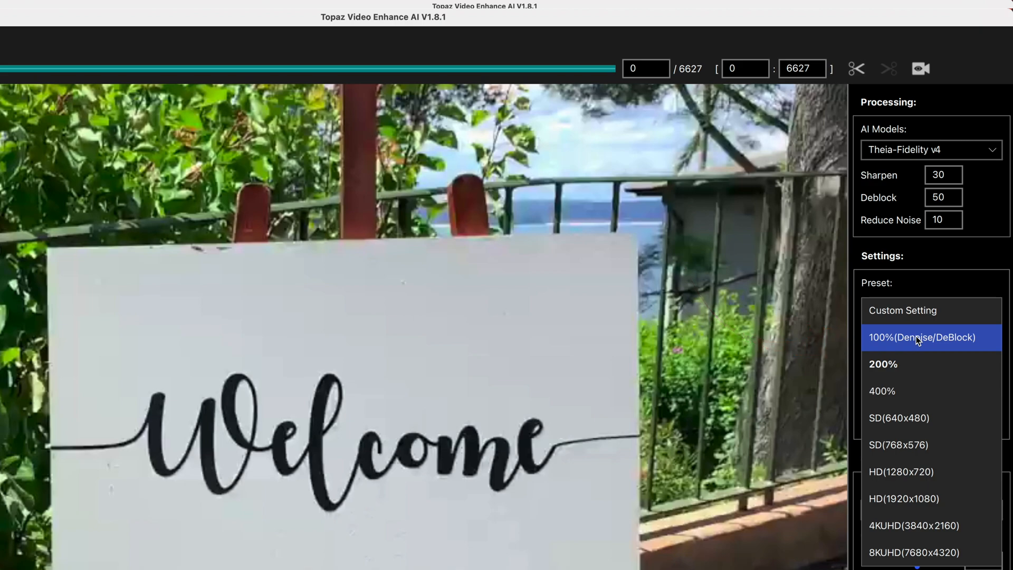
{"action": "left_click", "coordinate": [922, 336]}
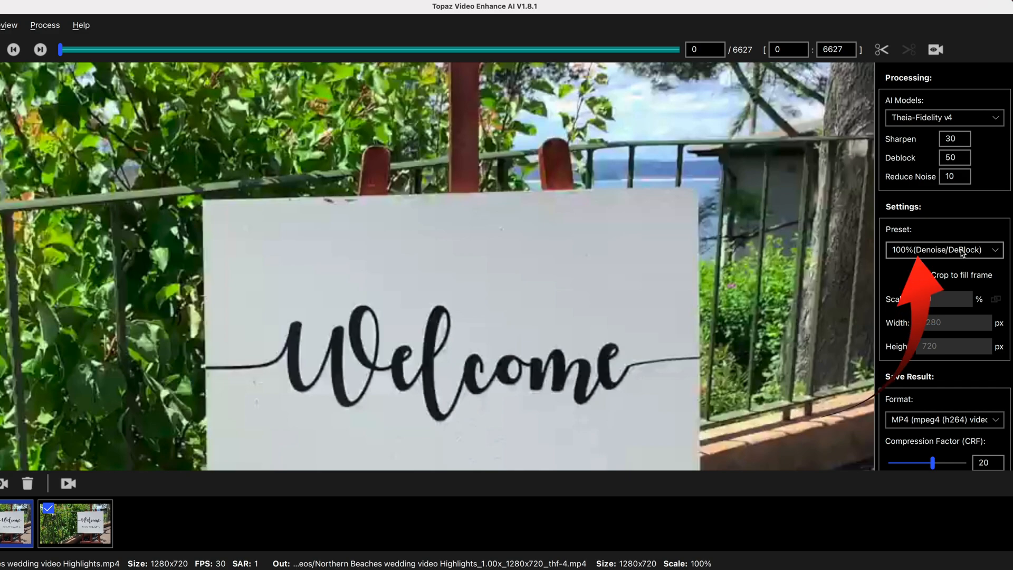
{"action": "left_click", "coordinate": [920, 274]}
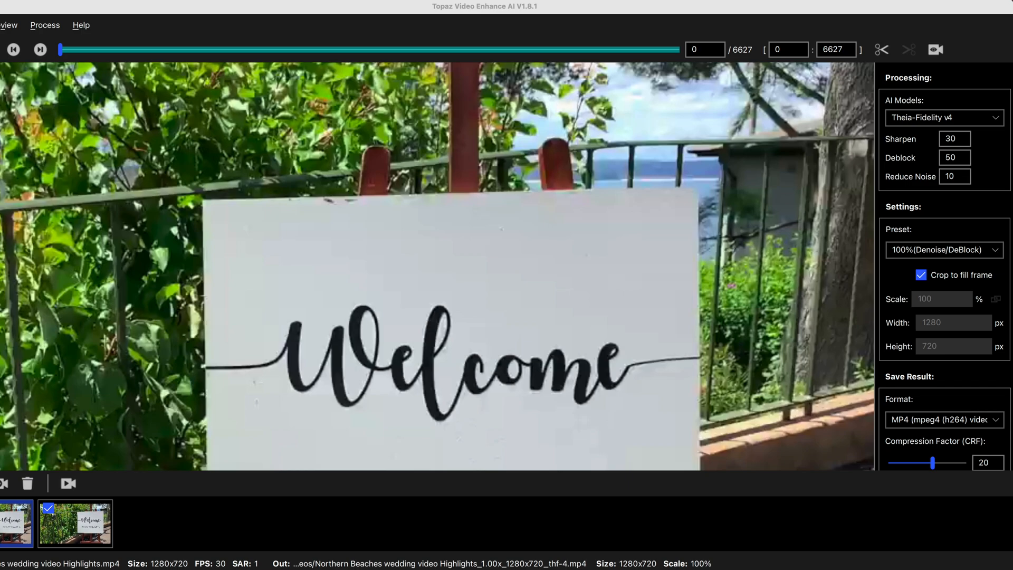
{"action": "left_click", "coordinate": [943, 250]}
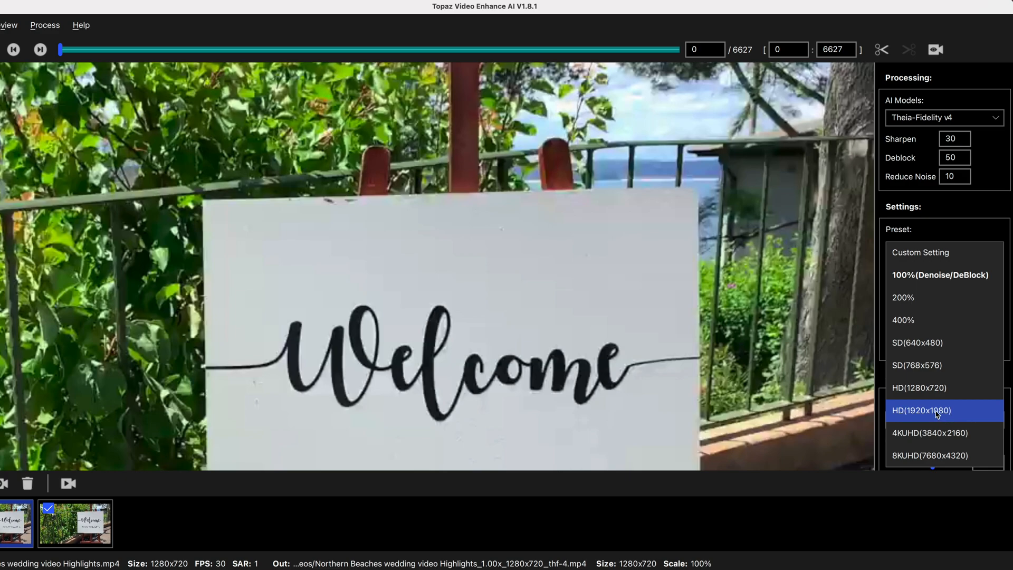
{"action": "mouse_move", "coordinate": [904, 371]}
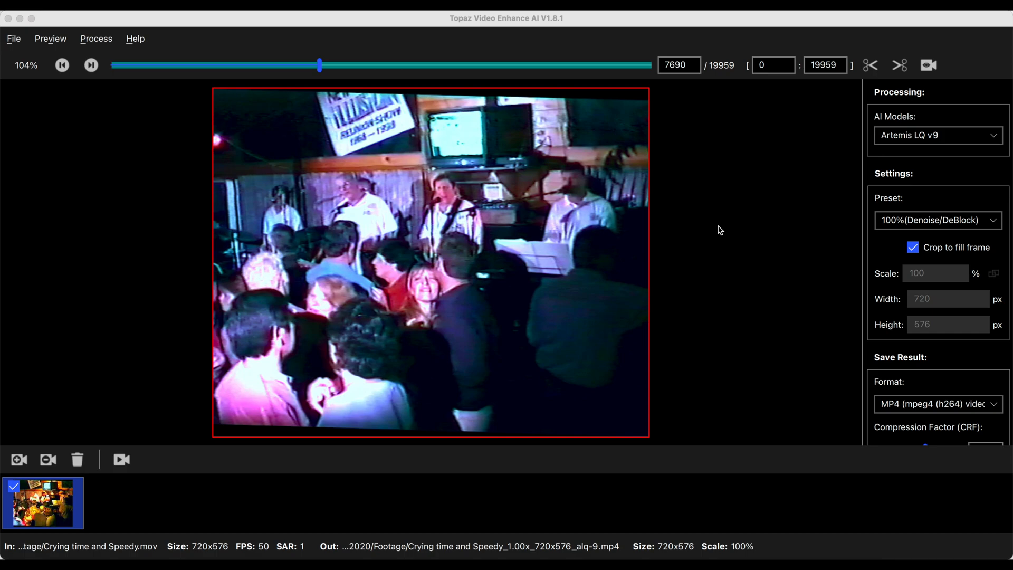
Pick the custom preset, render a side-by-side preview of the concert clip, then stop it.
{"action": "left_click", "coordinate": [936, 219]}
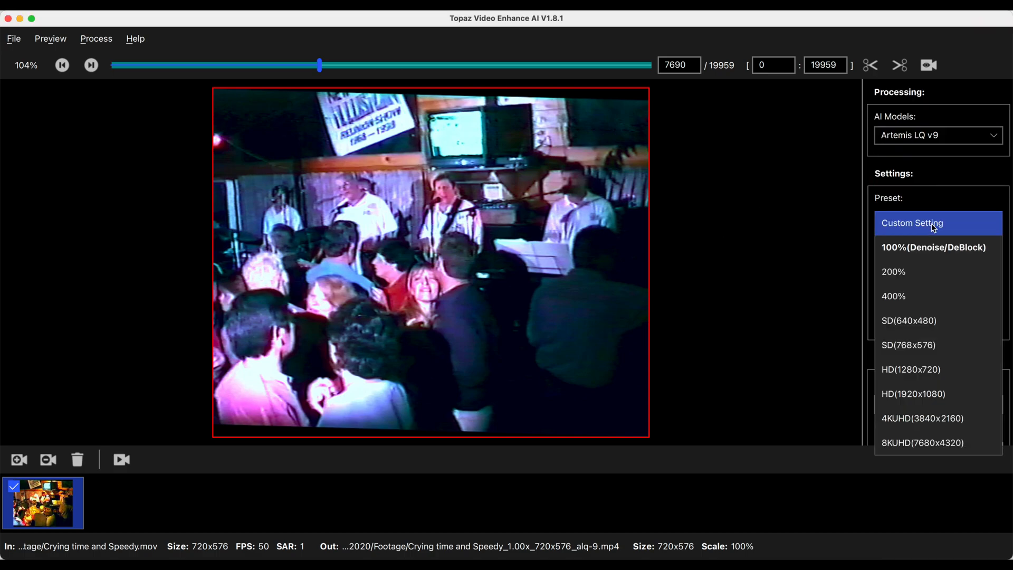
{"action": "left_click", "coordinate": [894, 271]}
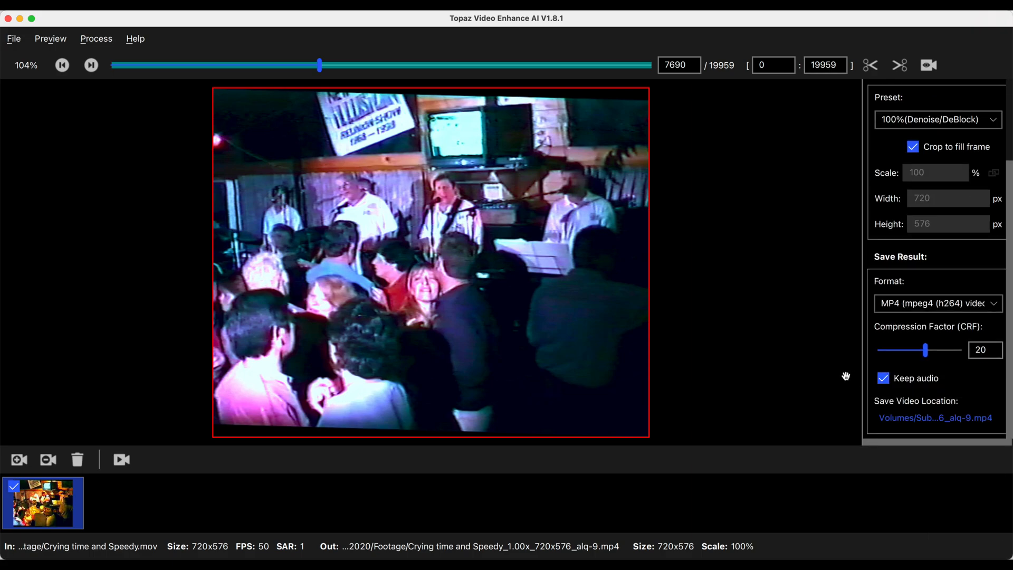
{"action": "left_click", "coordinate": [928, 64]}
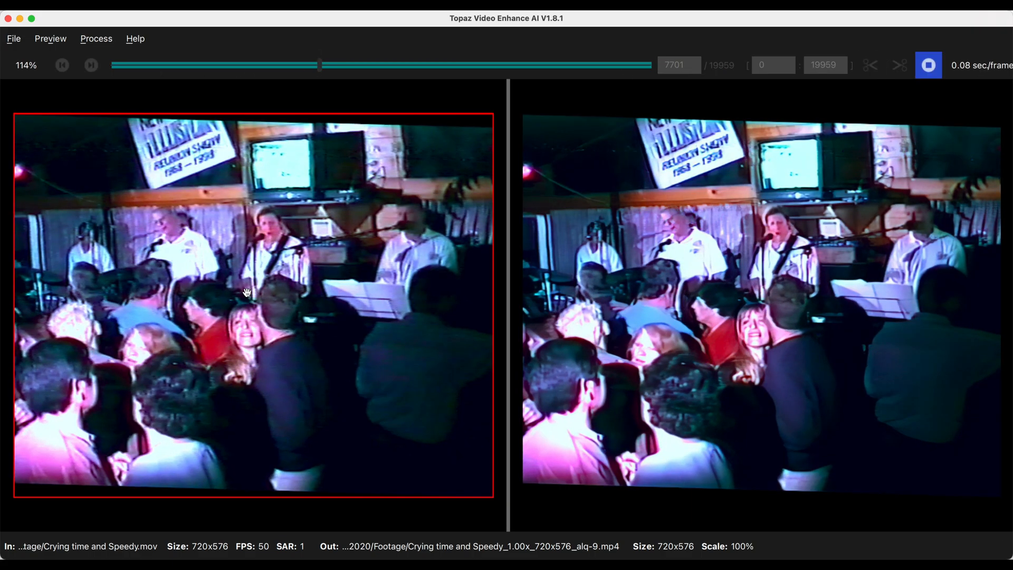
{"action": "left_click", "coordinate": [91, 65]}
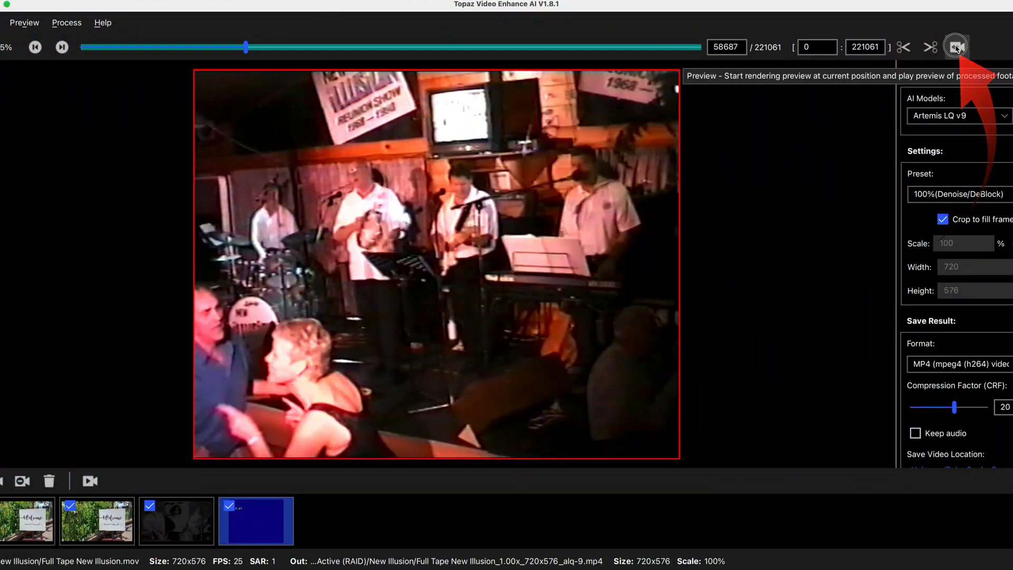
Preview the enhanced New Illusion footage beside the original and pause on one frame.
{"action": "left_click", "coordinate": [955, 46]}
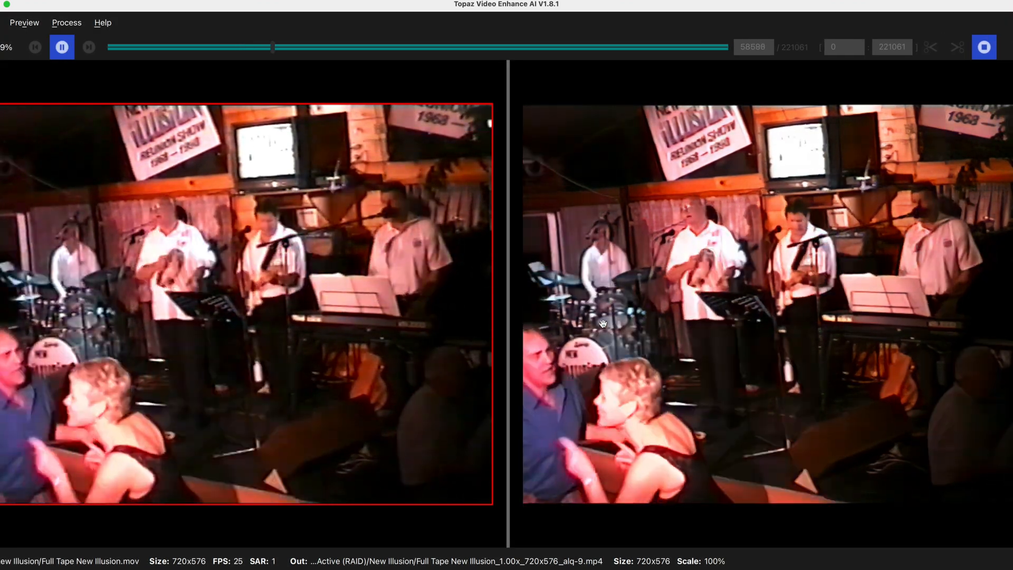
{"action": "left_click", "coordinate": [62, 46]}
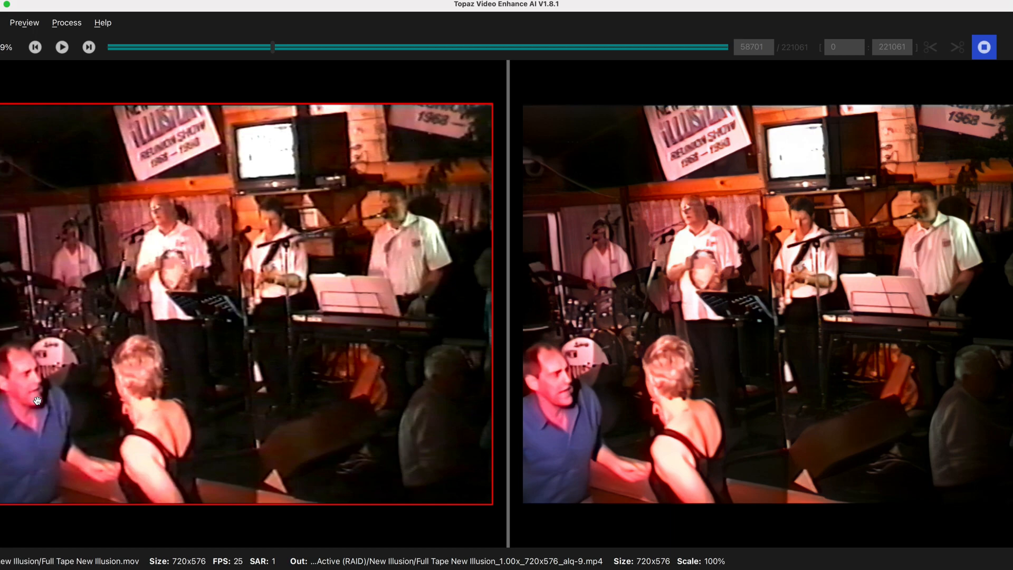
{"action": "mouse_move", "coordinate": [275, 238]}
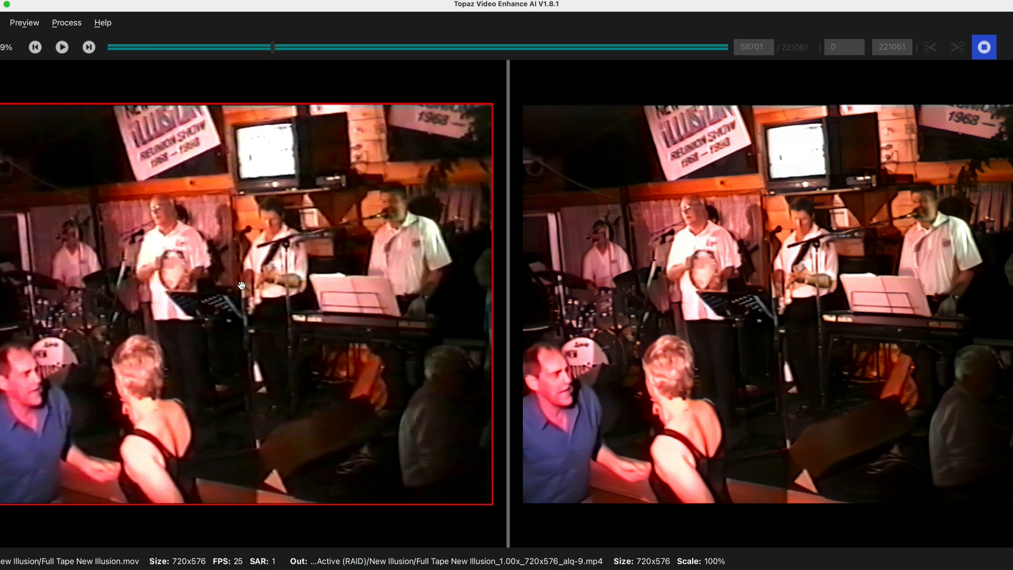
{"action": "mouse_move", "coordinate": [373, 332]}
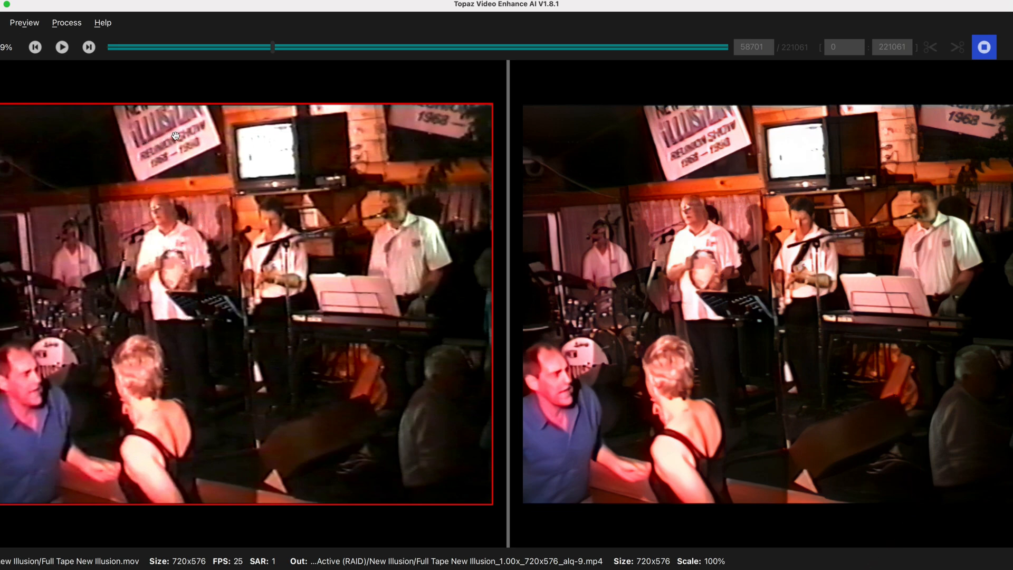
{"action": "mouse_move", "coordinate": [675, 165]}
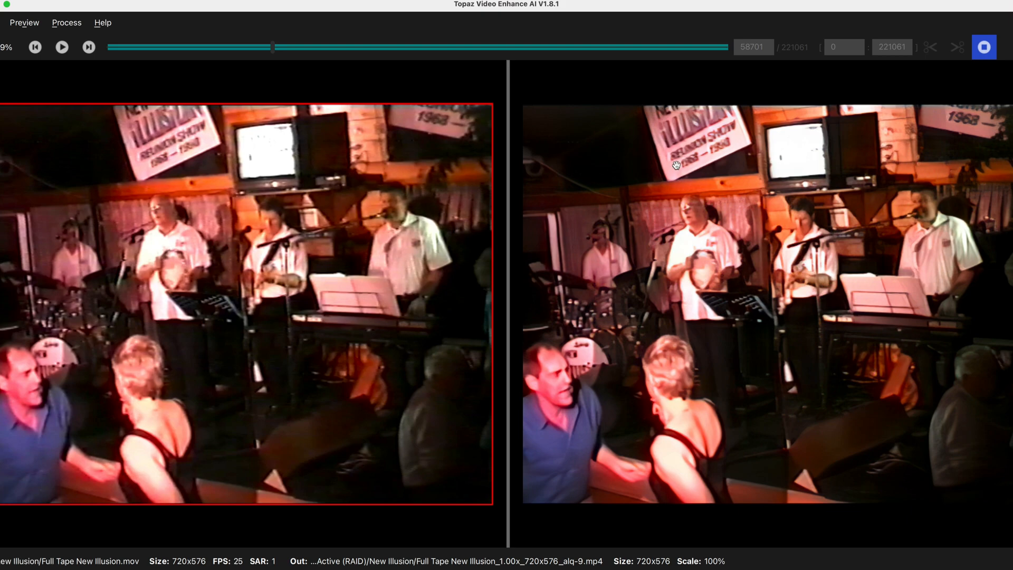
{"action": "mouse_move", "coordinate": [715, 163]}
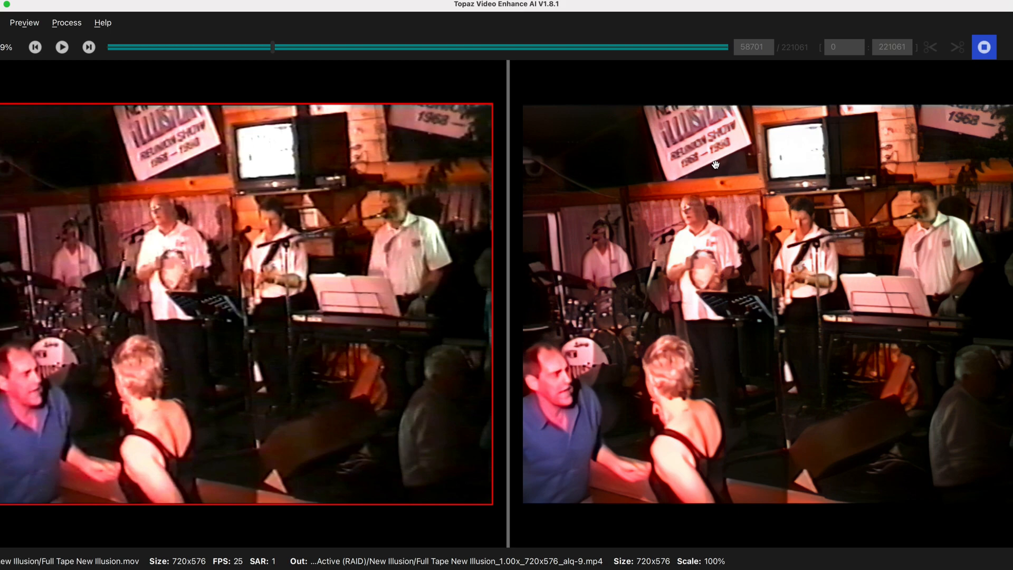
{"action": "mouse_move", "coordinate": [397, 362]}
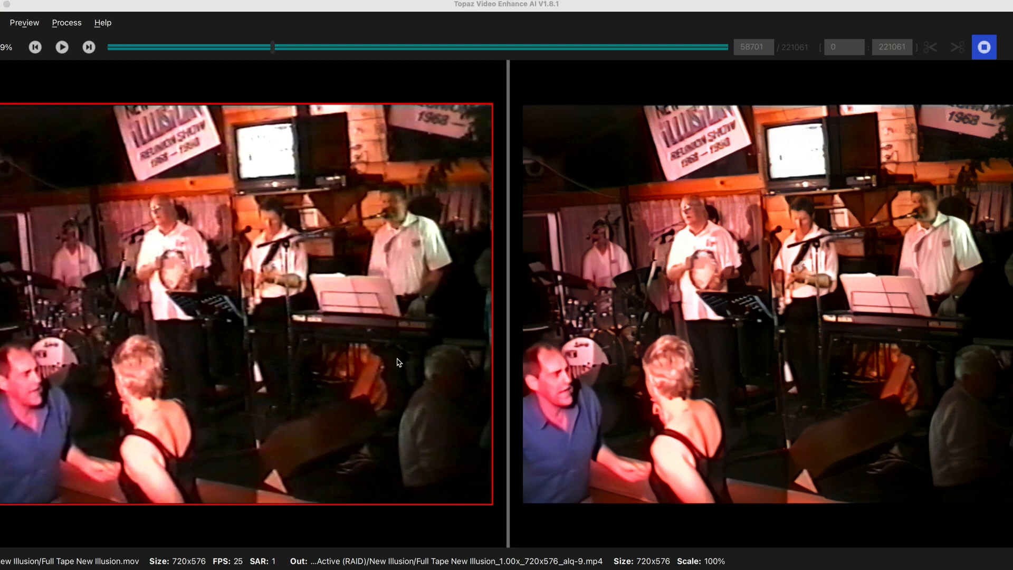
{"action": "mouse_move", "coordinate": [386, 365]}
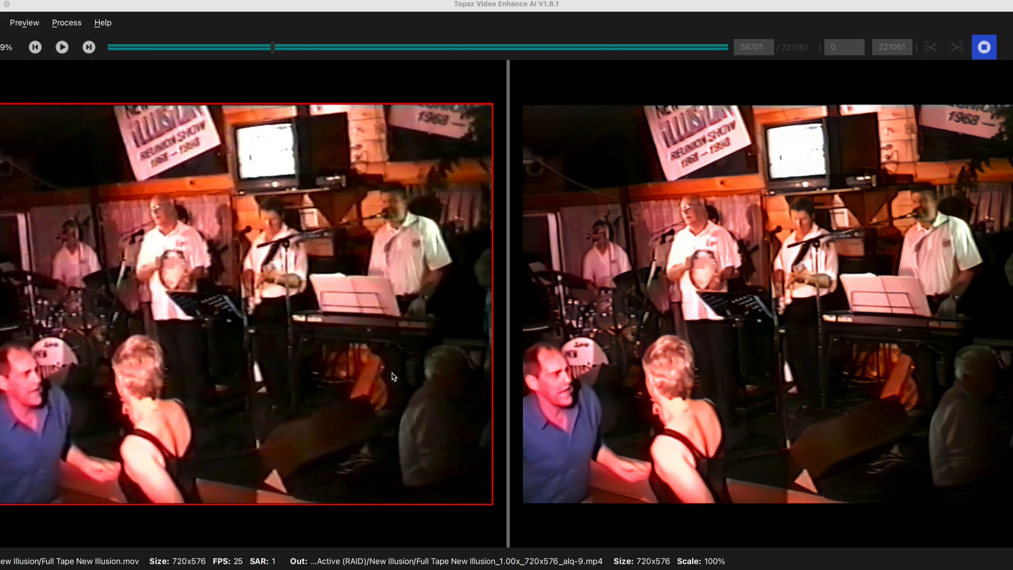
{"action": "mouse_move", "coordinate": [882, 355]}
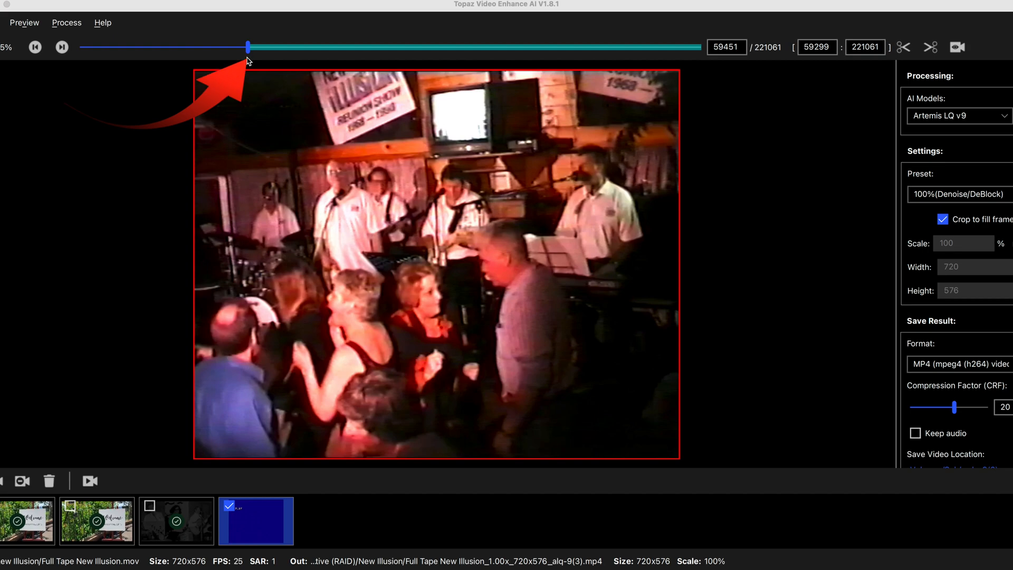
{"action": "mouse_move", "coordinate": [232, 200]}
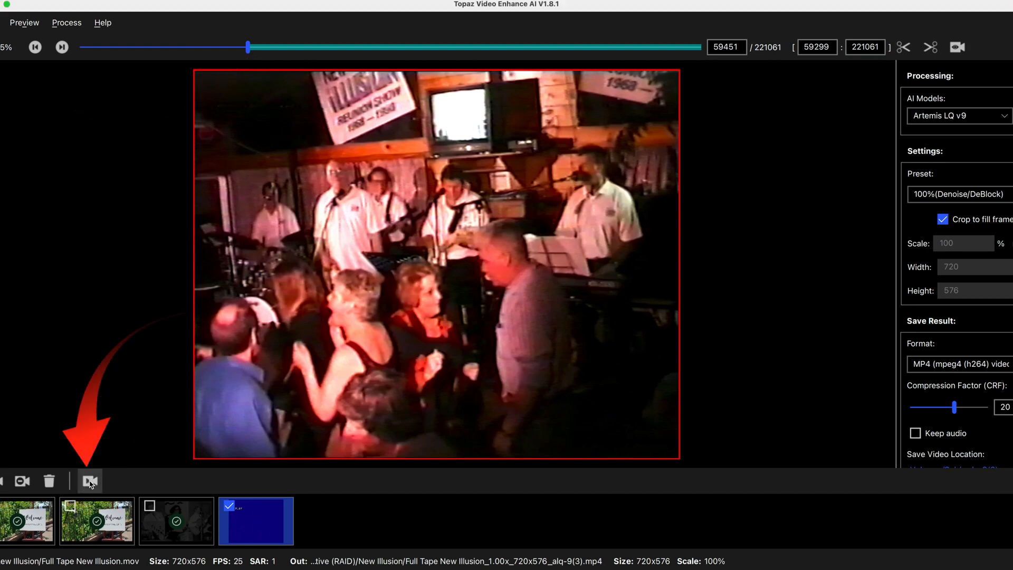
Start processing the trimmed concert clip and bring up the output format list.
{"action": "left_click", "coordinate": [89, 480]}
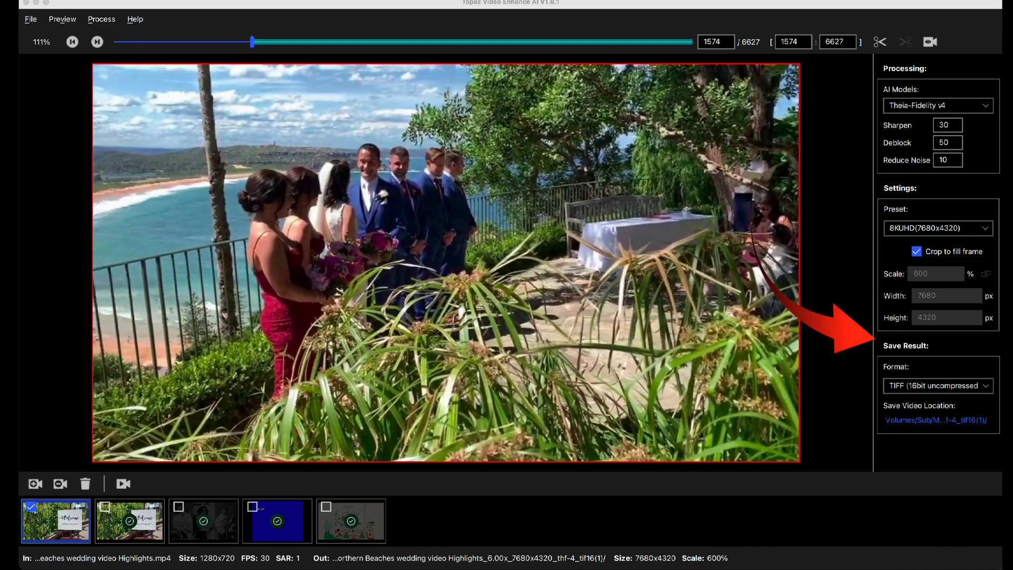
{"action": "left_click", "coordinate": [936, 386]}
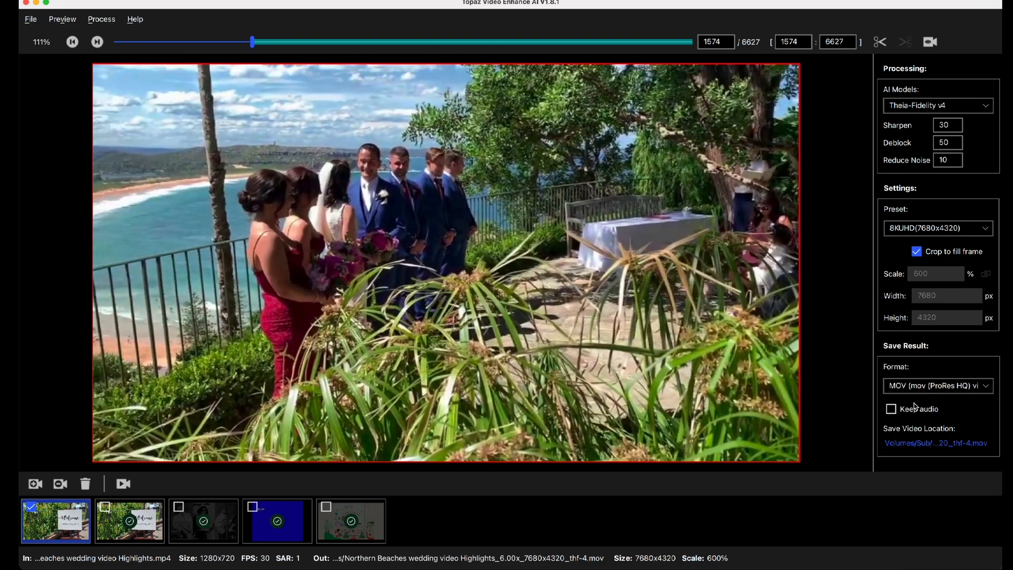
Choose 16-bit uncompressed TIFF as the output format and bring up the preview zoom options.
{"action": "left_click", "coordinate": [937, 385]}
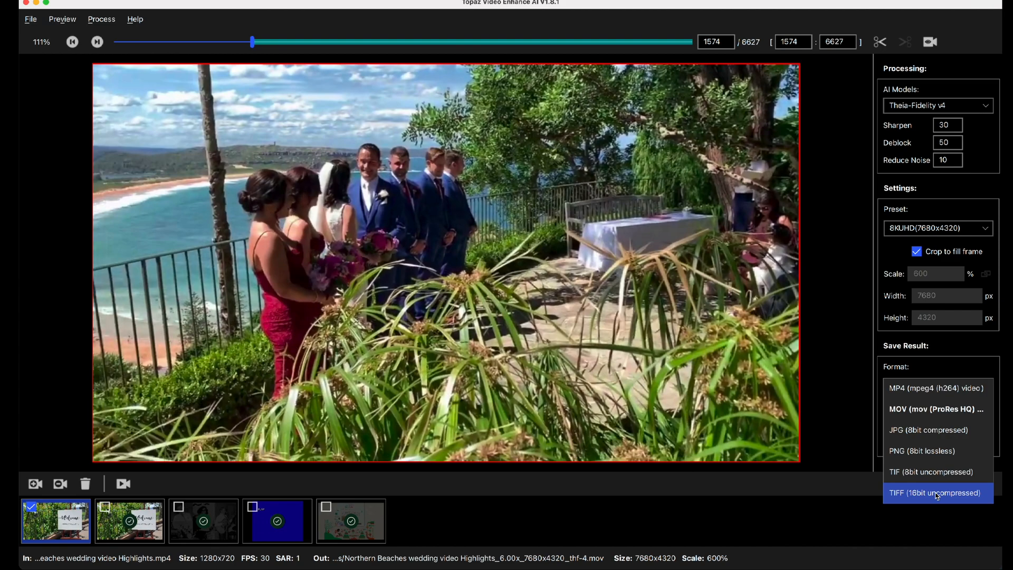
{"action": "left_click", "coordinate": [933, 387]}
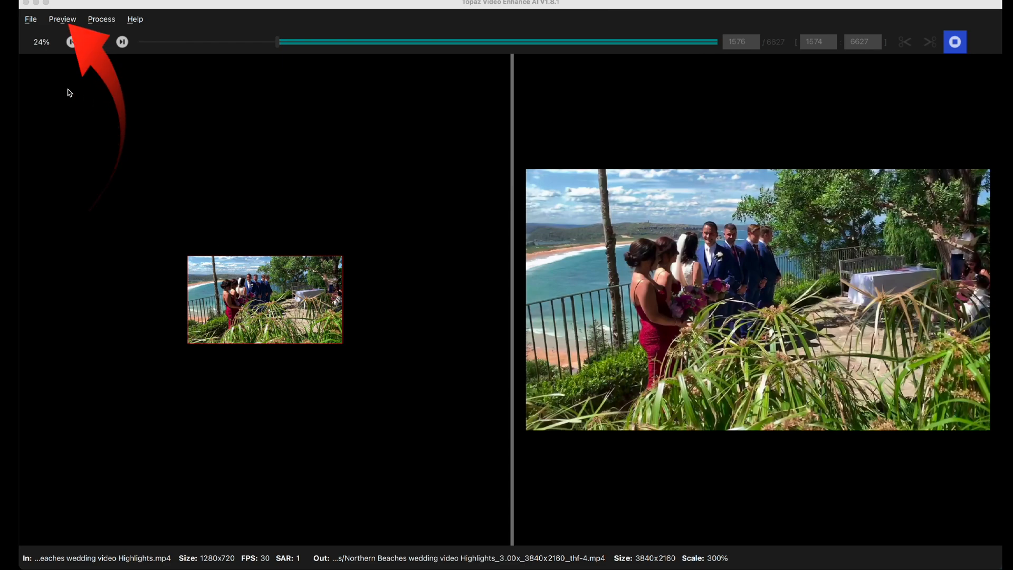
{"action": "left_click", "coordinate": [63, 19]}
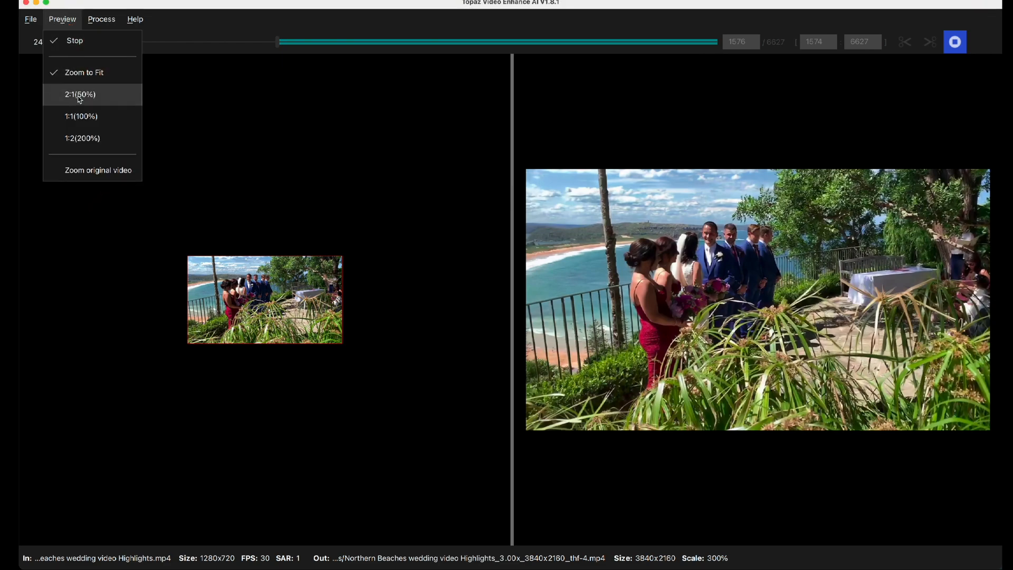
View the 4K wedding comparison at 50% zoom.
{"action": "left_click", "coordinate": [80, 94]}
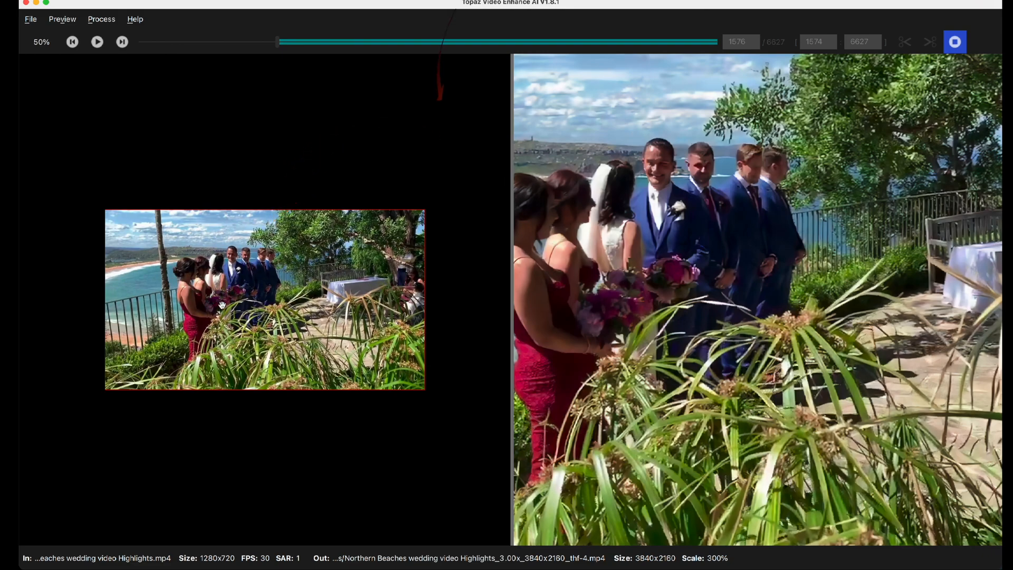
{"action": "mouse_move", "coordinate": [678, 284]}
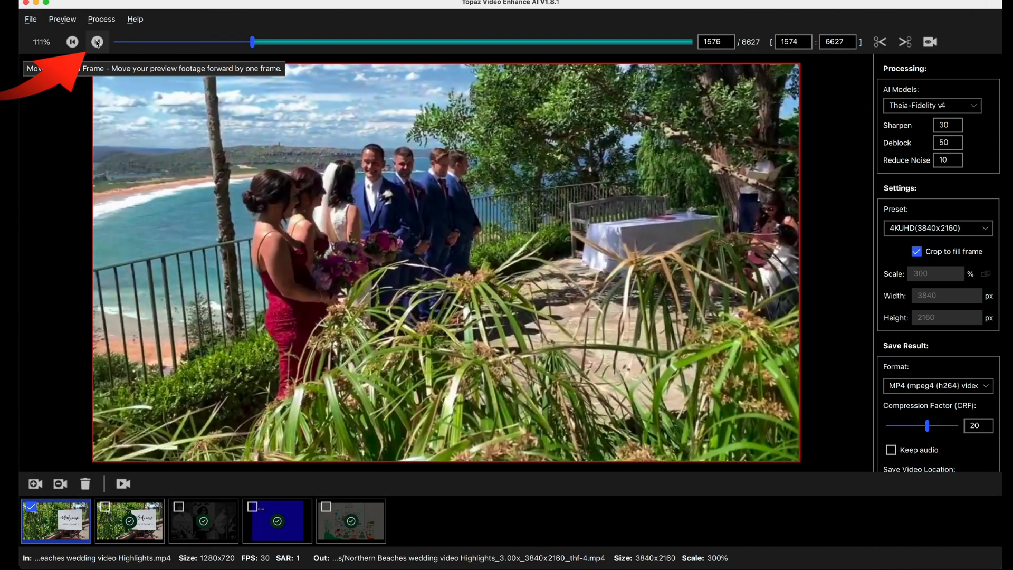
Move the timeline to frame 2243 and set it as the processing start frame.
{"action": "left_click", "coordinate": [98, 41]}
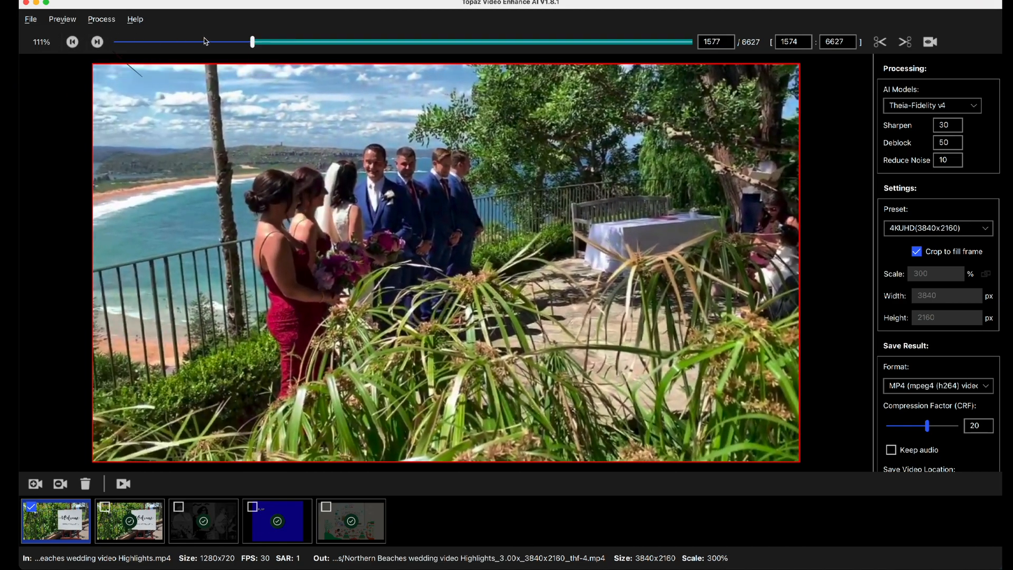
{"action": "left_click_drag", "start_coordinate": [252, 41], "coordinate": [308, 41]}
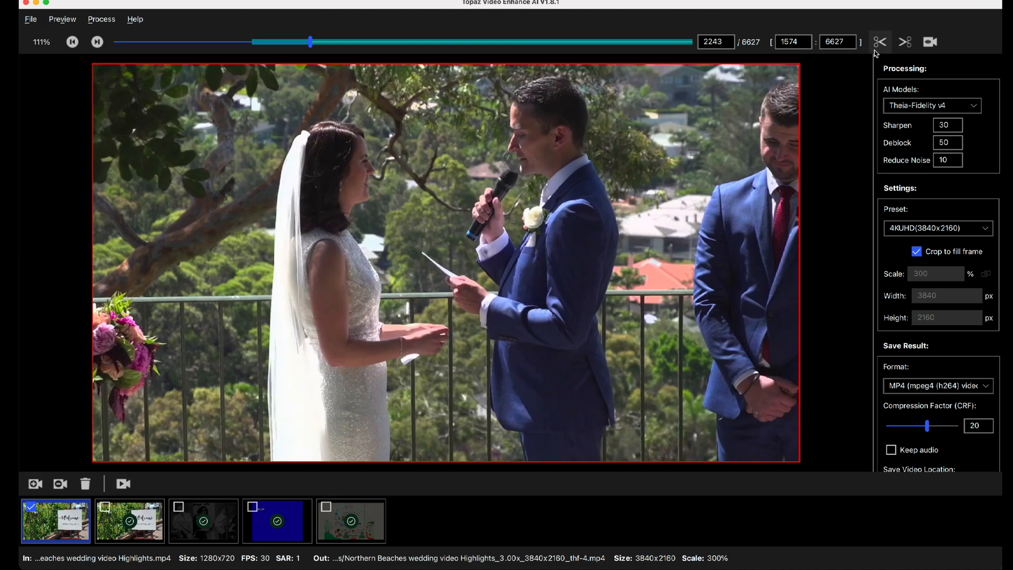
{"action": "mouse_move", "coordinate": [879, 42]}
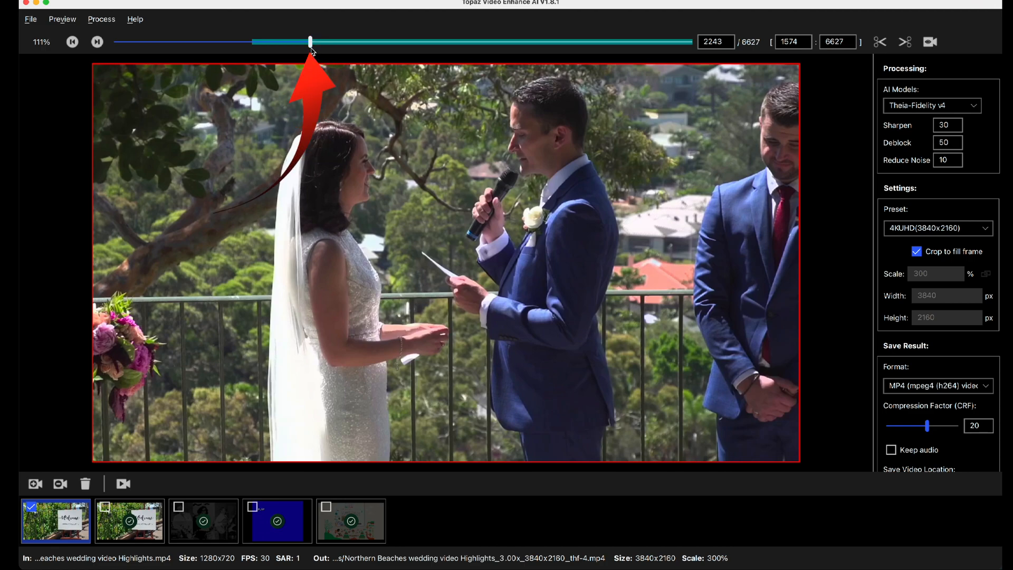
{"action": "mouse_move", "coordinate": [879, 42]}
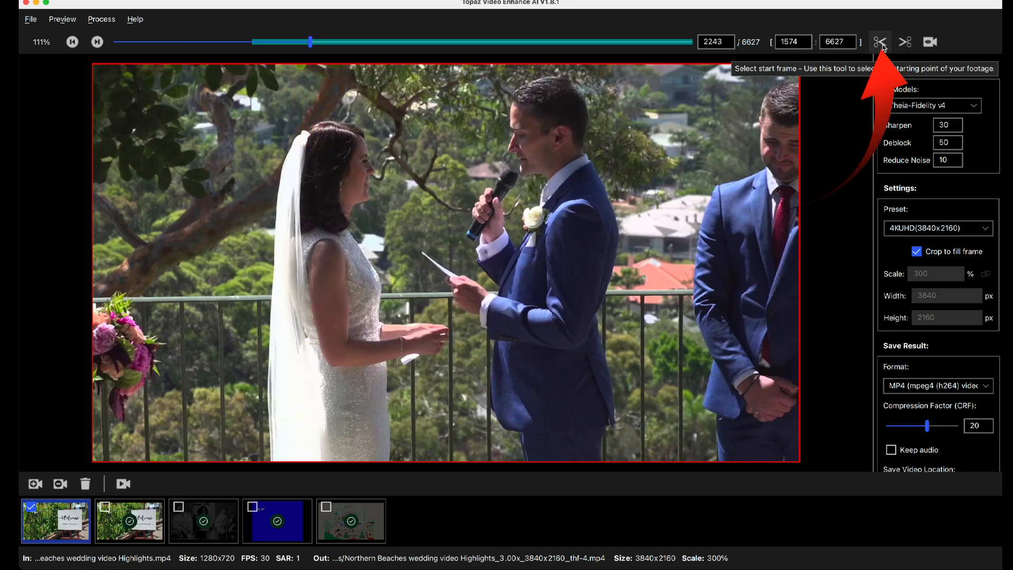
{"action": "left_click", "coordinate": [879, 42]}
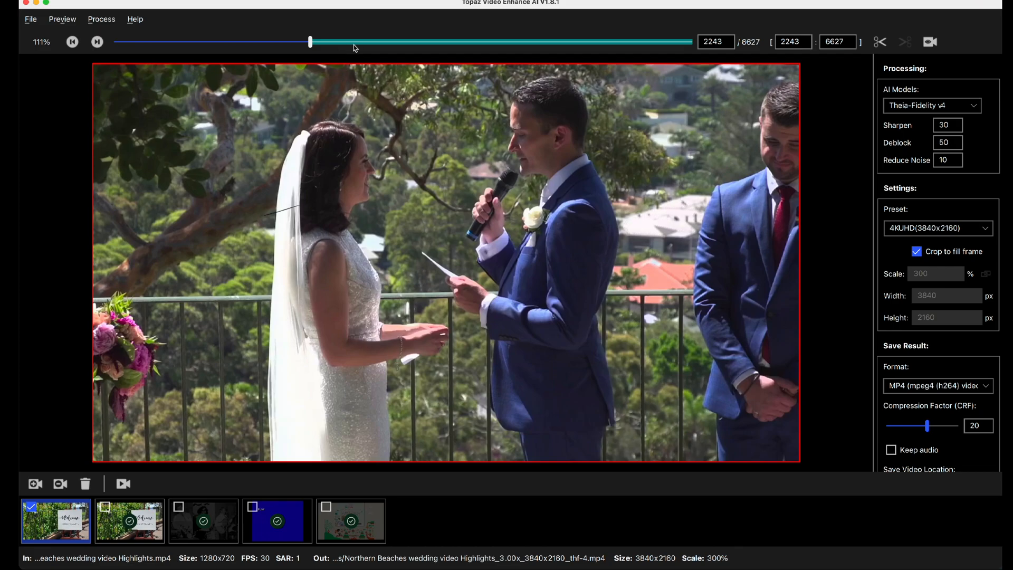
{"action": "left_click_drag", "start_coordinate": [309, 41], "coordinate": [359, 41]}
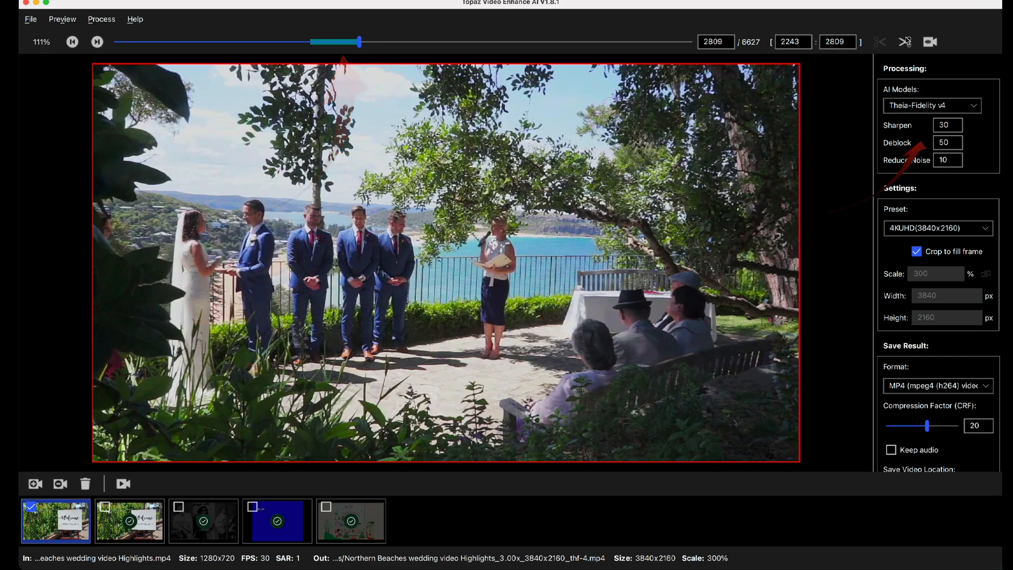
{"action": "left_click", "coordinate": [928, 41]}
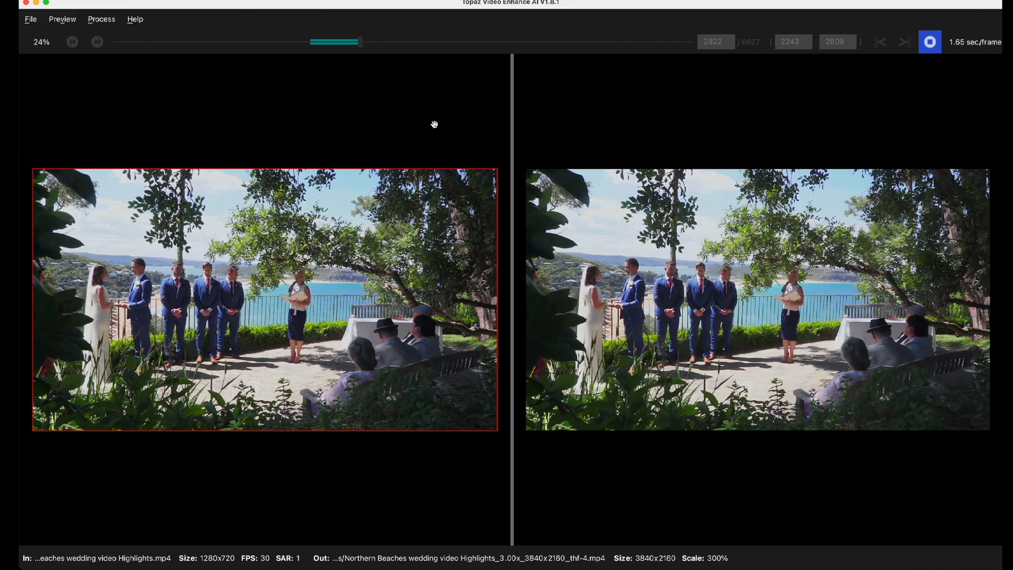
{"action": "left_click", "coordinate": [97, 42]}
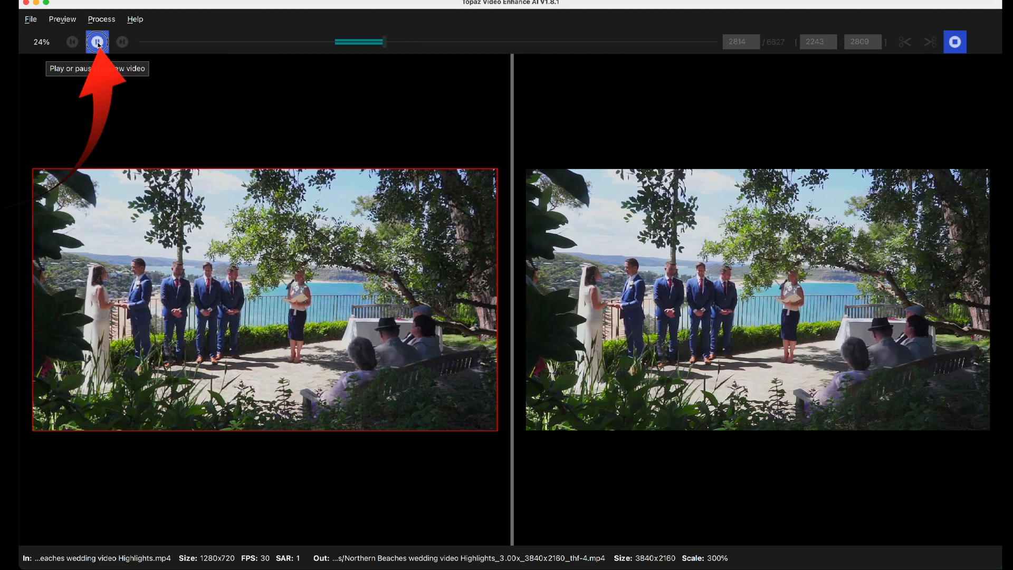
{"action": "left_click", "coordinate": [97, 42]}
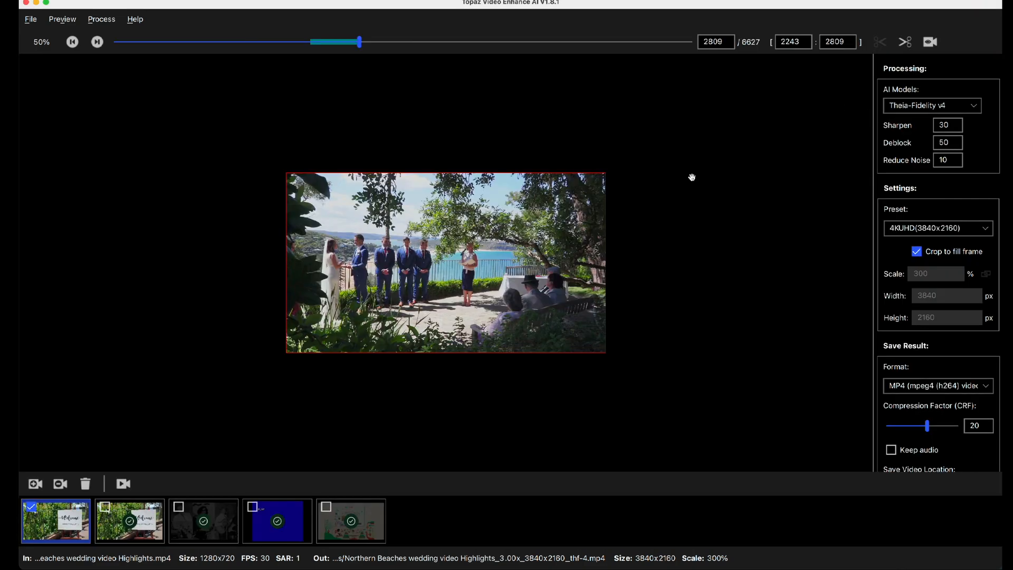
{"action": "mouse_move", "coordinate": [117, 281]}
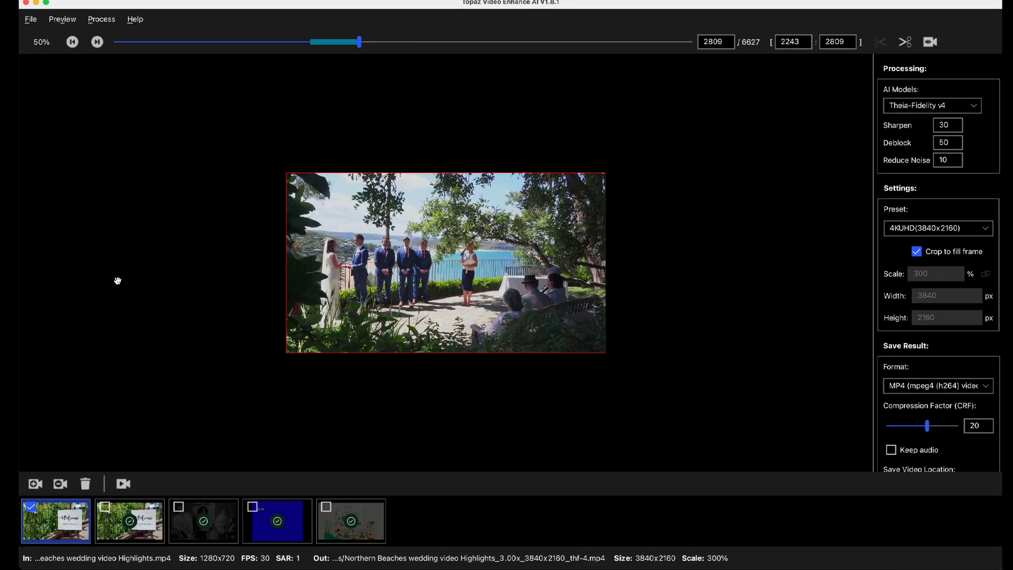
{"action": "mouse_move", "coordinate": [223, 444]}
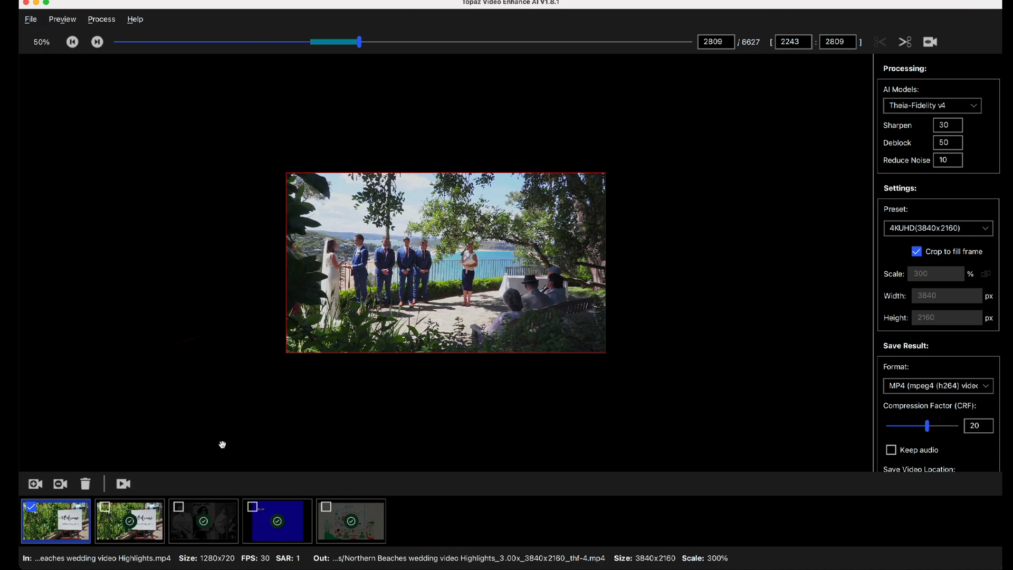
Check the second and fourth clip thumbnails and start processing all three checked clips to 4K.
{"action": "left_click", "coordinate": [108, 506]}
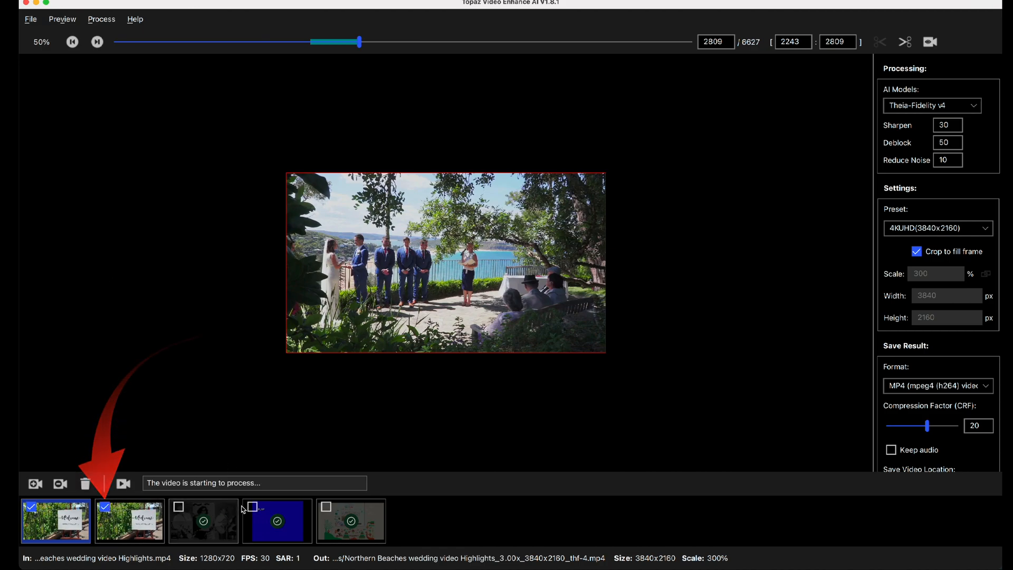
{"action": "left_click", "coordinate": [252, 506]}
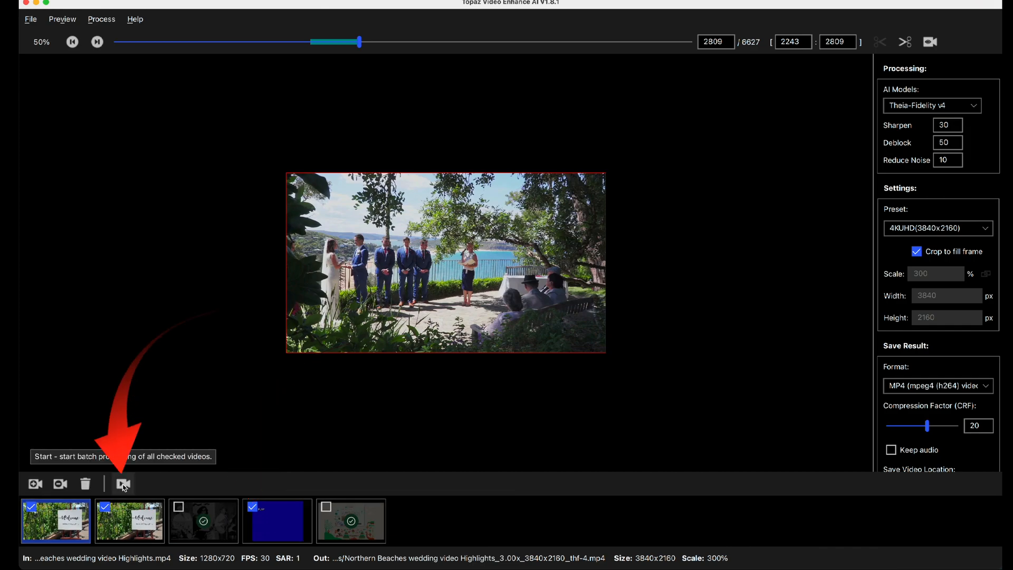
{"action": "left_click", "coordinate": [122, 483]}
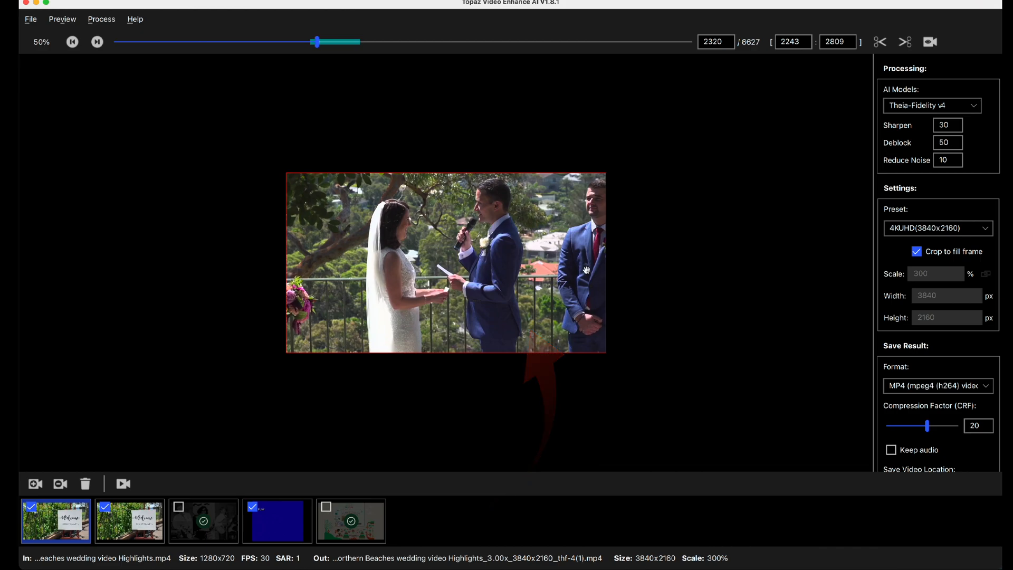
Set trim start at frame 2320, step forward one frame, and set trim end at 2321.
{"action": "left_click", "coordinate": [879, 41]}
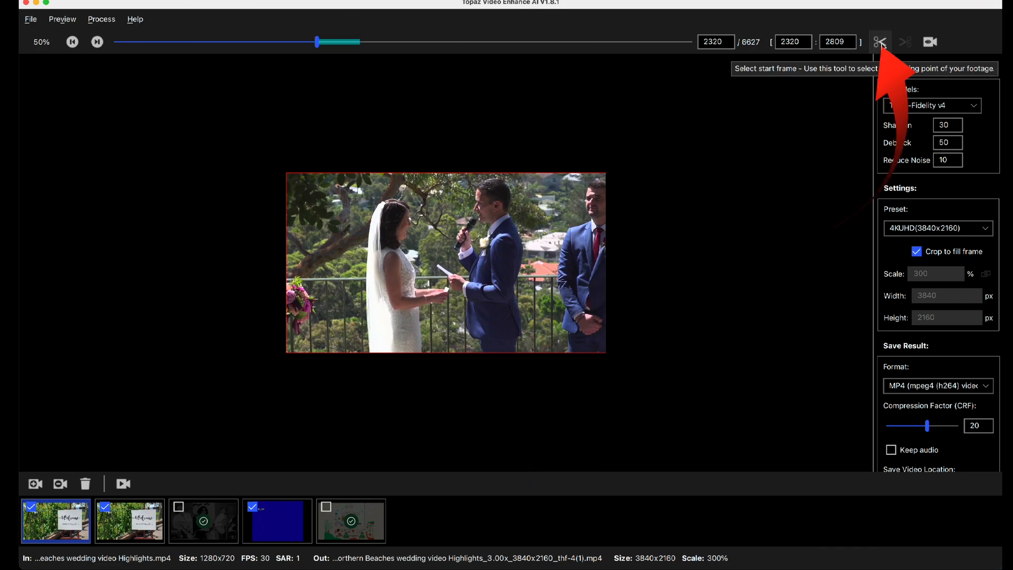
{"action": "left_click", "coordinate": [96, 41]}
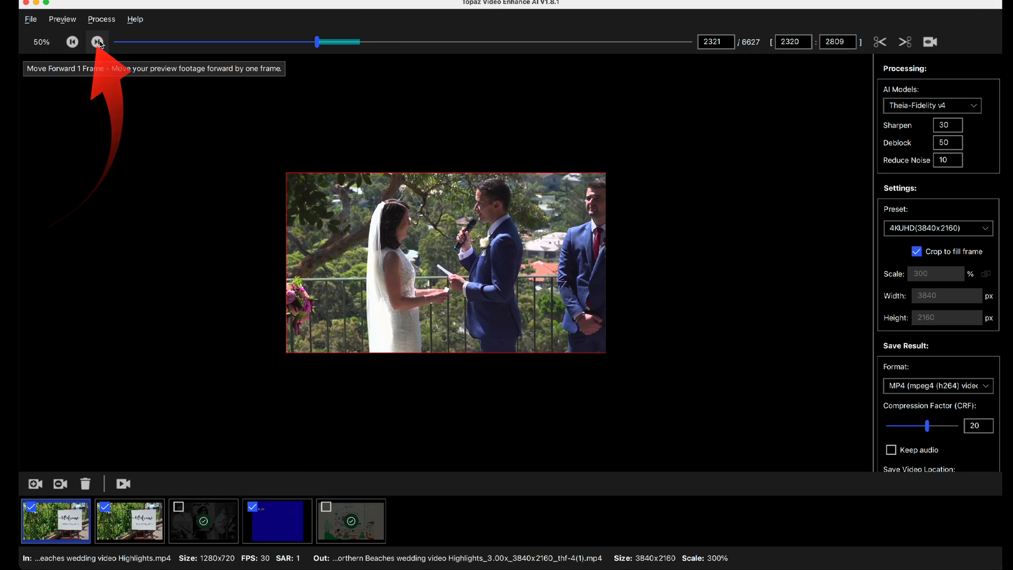
{"action": "mouse_move", "coordinate": [905, 42]}
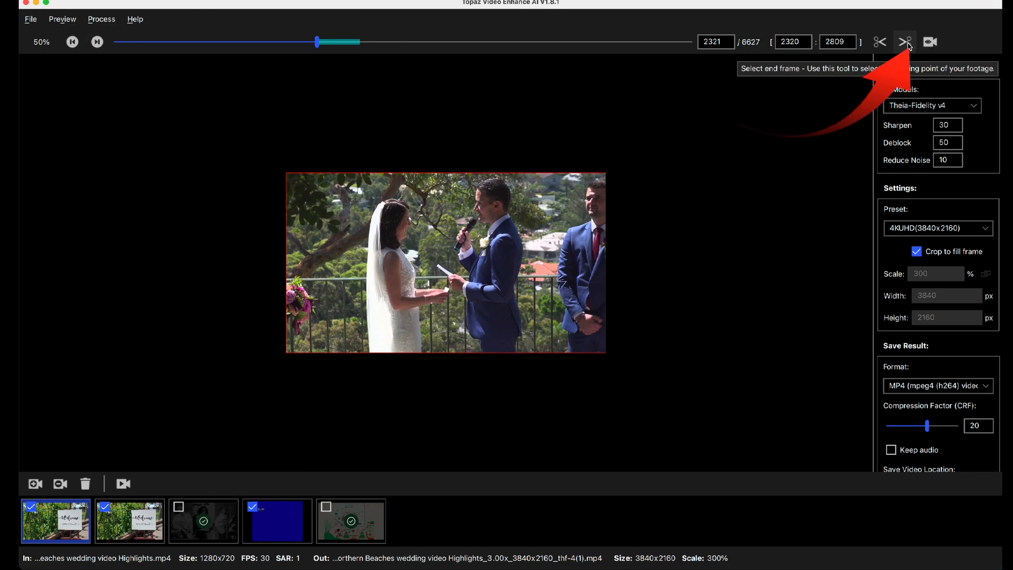
{"action": "left_click", "coordinate": [904, 42]}
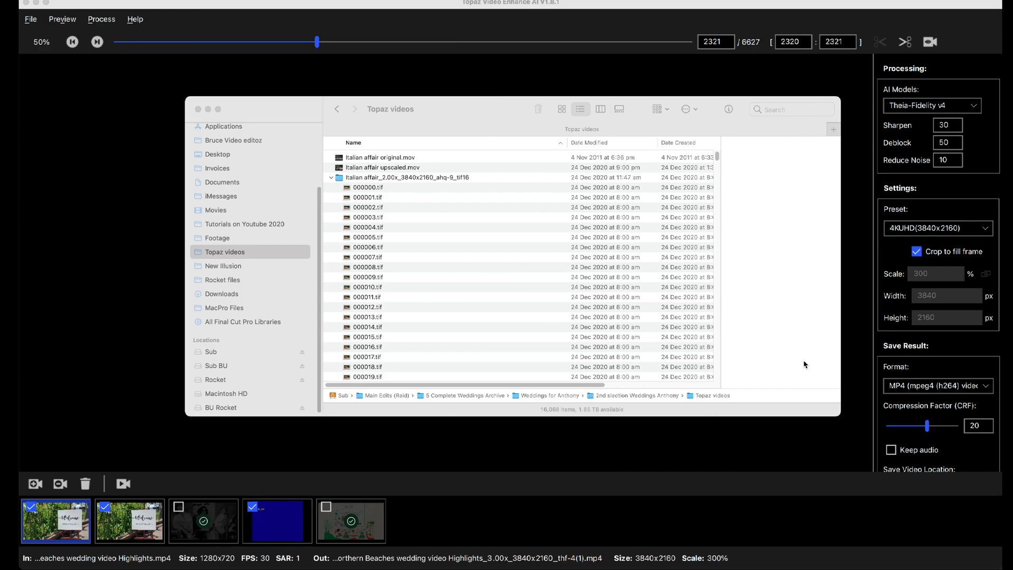
{"action": "mouse_move", "coordinate": [338, 182]}
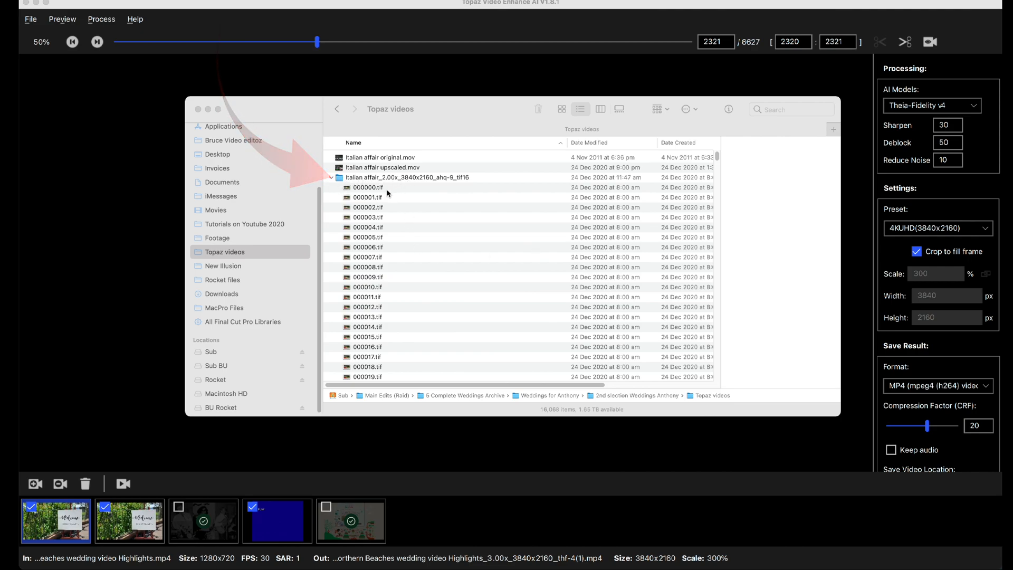
Scroll through the numbered TIFF frames of the Italian affair 4K tif16 sequence folder.
{"action": "scroll", "scroll_direction": "down", "scroll_amount": 3}
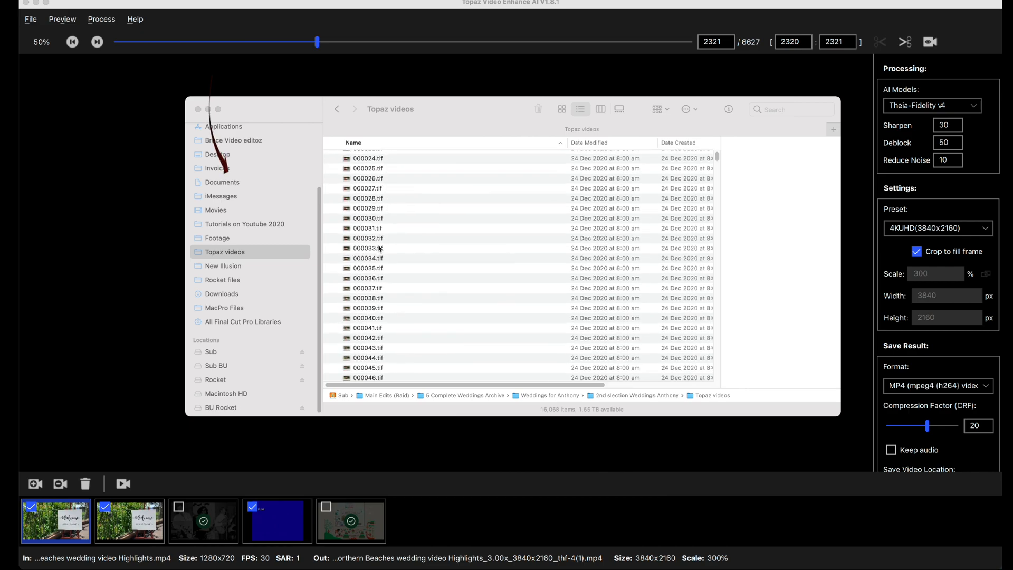
{"action": "scroll", "scroll_direction": "down", "scroll_amount": 3}
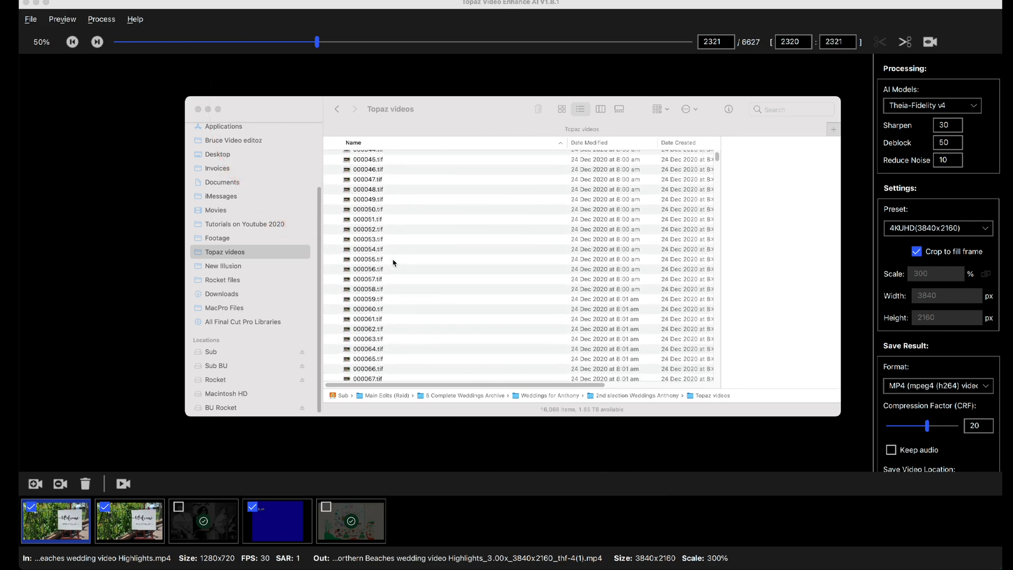
{"action": "scroll", "scroll_direction": "down", "scroll_amount": 3}
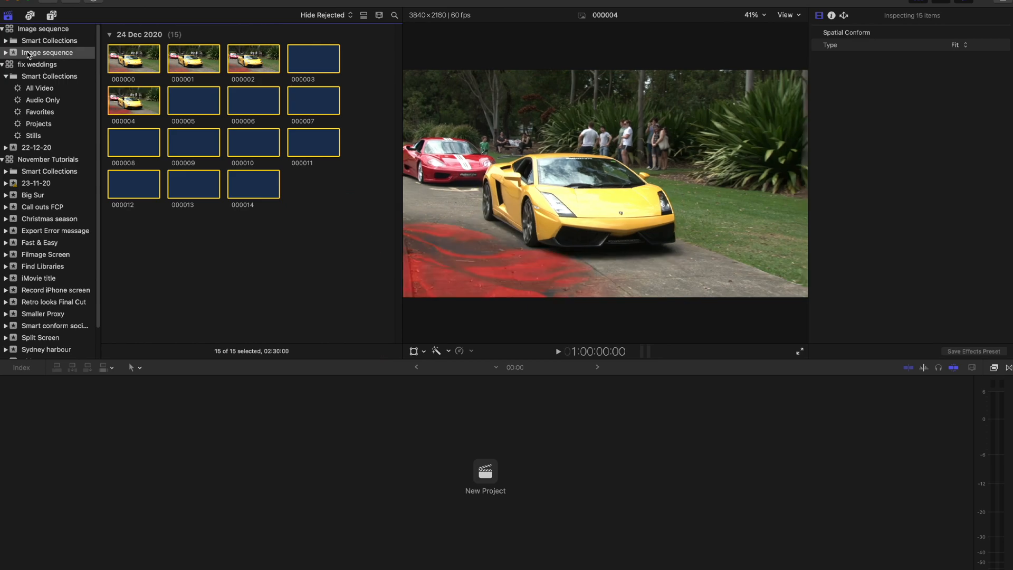
Create a new project in the Image sequence event and select all fifteen TIFF clips.
{"action": "right_click", "coordinate": [49, 53]}
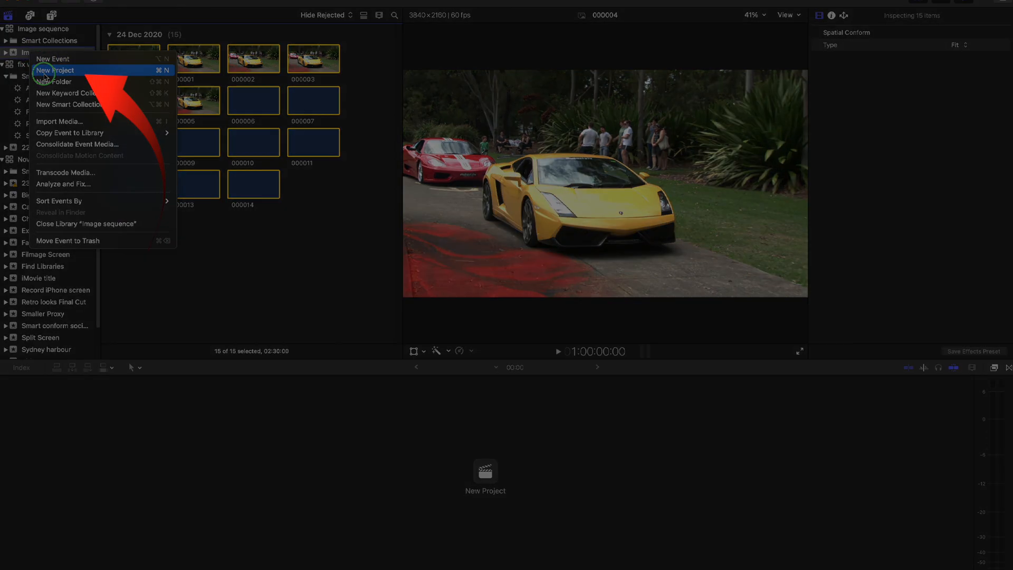
{"action": "left_click", "coordinate": [56, 69]}
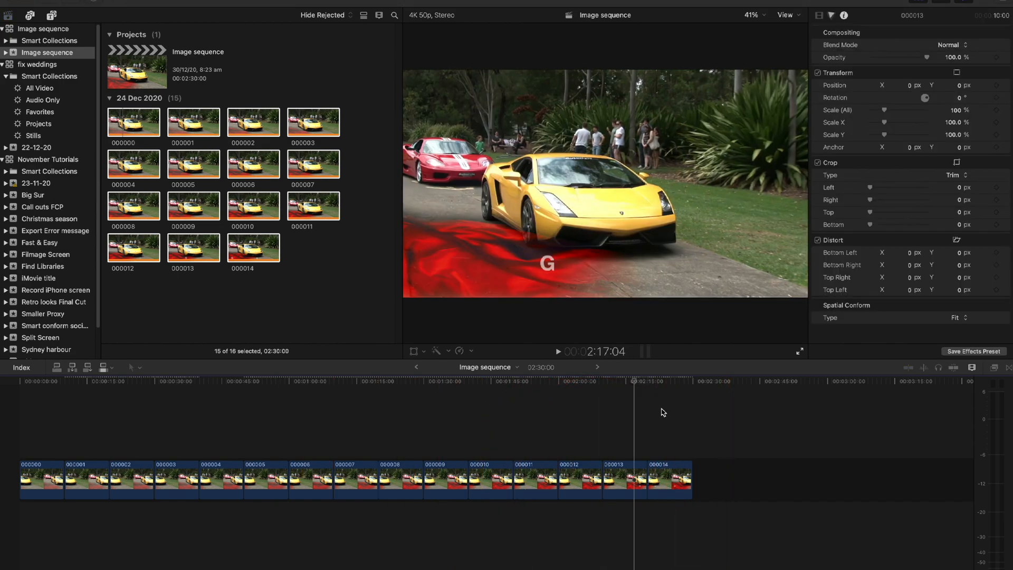
{"action": "key", "text": "cmd+a"}
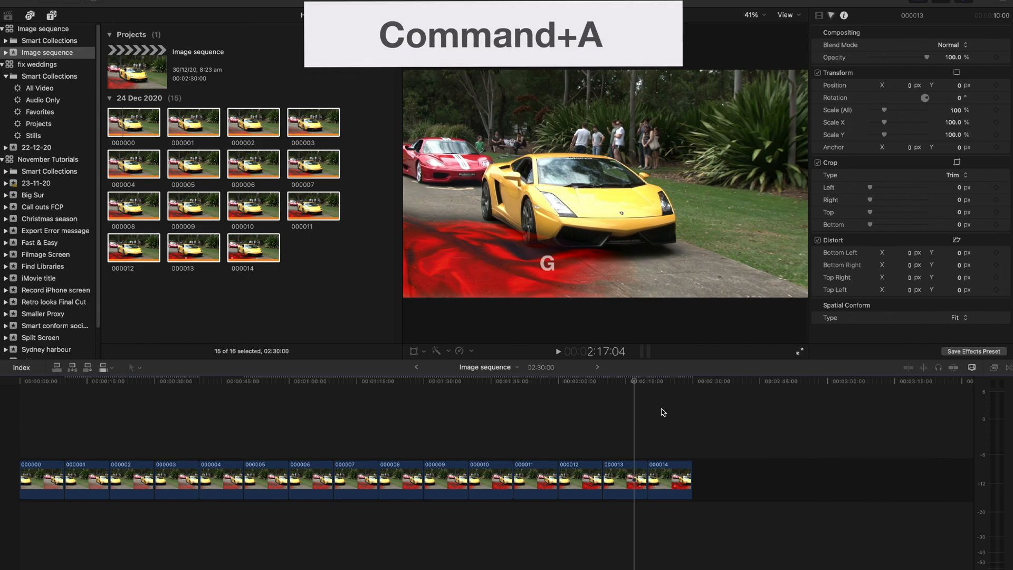
Set every clip to one-frame duration and fit the 15-frame sequence in the timeline view.
{"action": "key", "text": "cmd+a"}
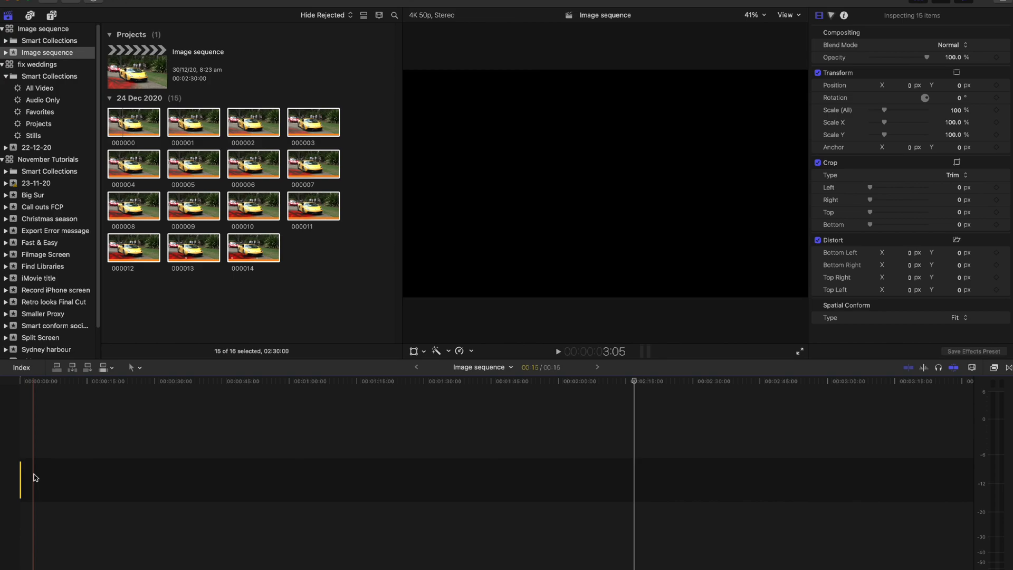
{"action": "key", "text": "cmd+z"}
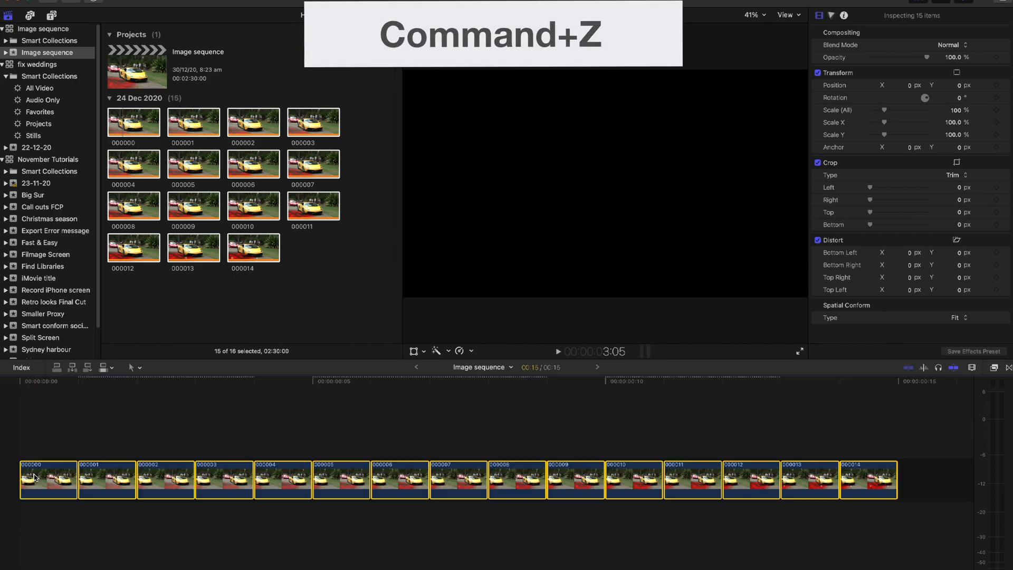
{"action": "key", "text": "cmd+z"}
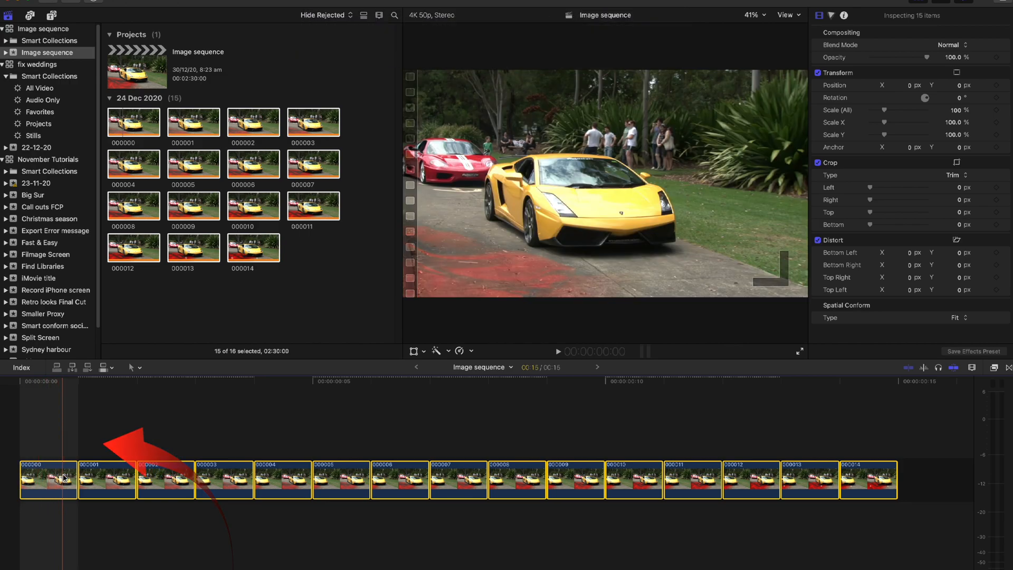